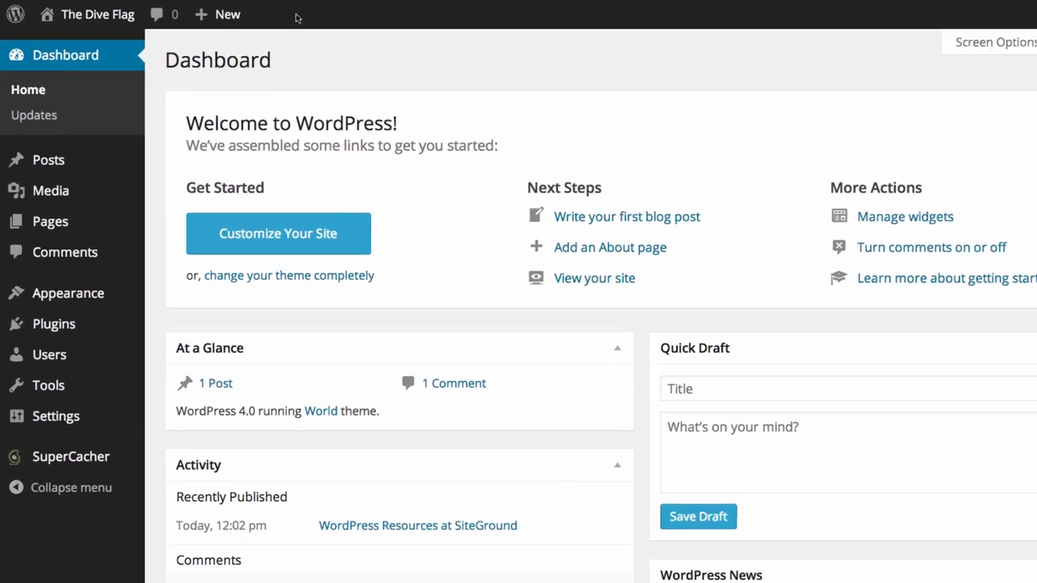
# Step: Review the dashboard Help sections on navigation, layout and content boxes, then hide the help
pyautogui.click(16, 14)
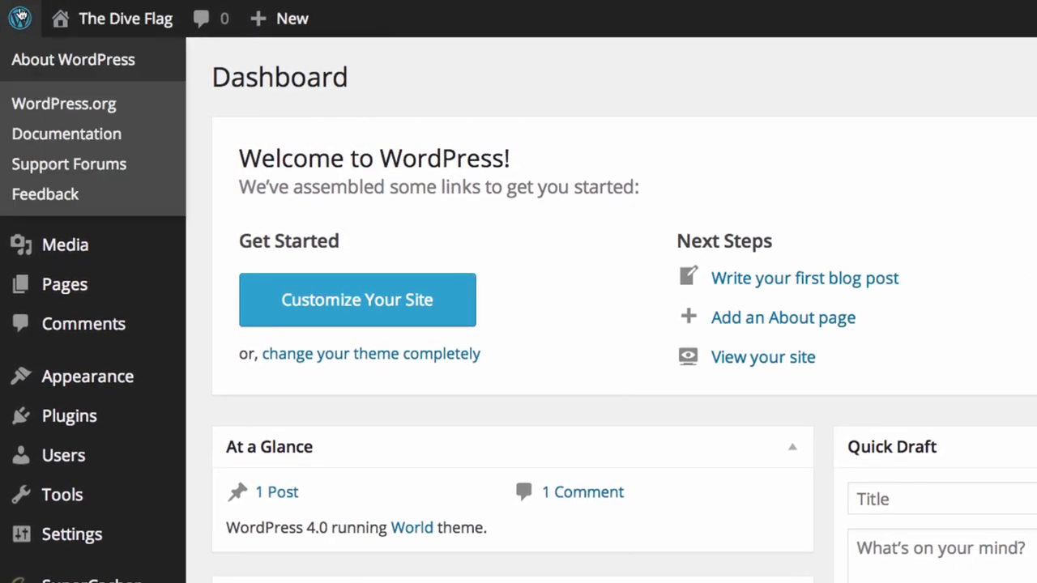
pyautogui.moveTo(73, 58)
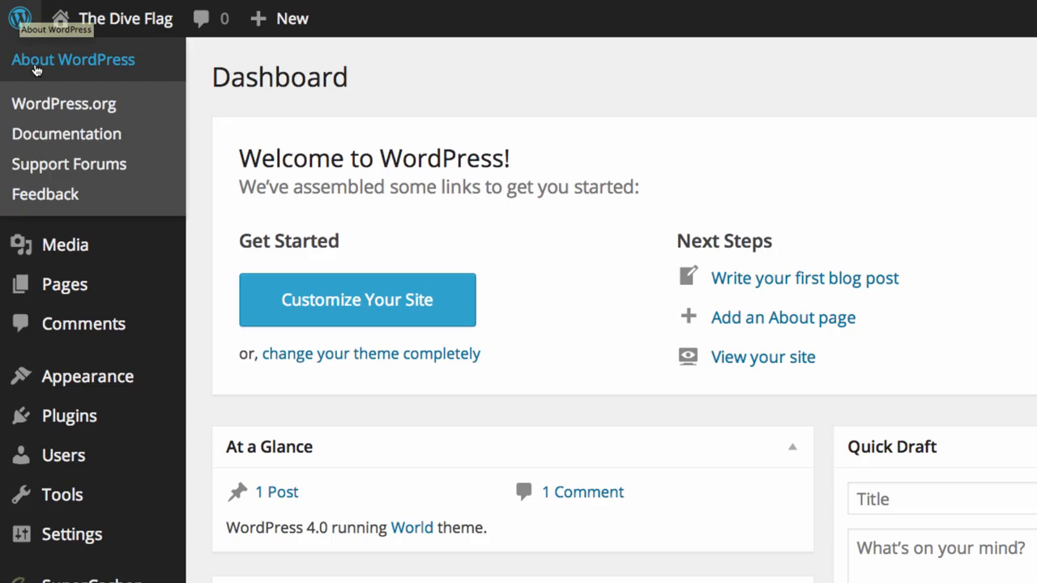
pyautogui.moveTo(63, 104)
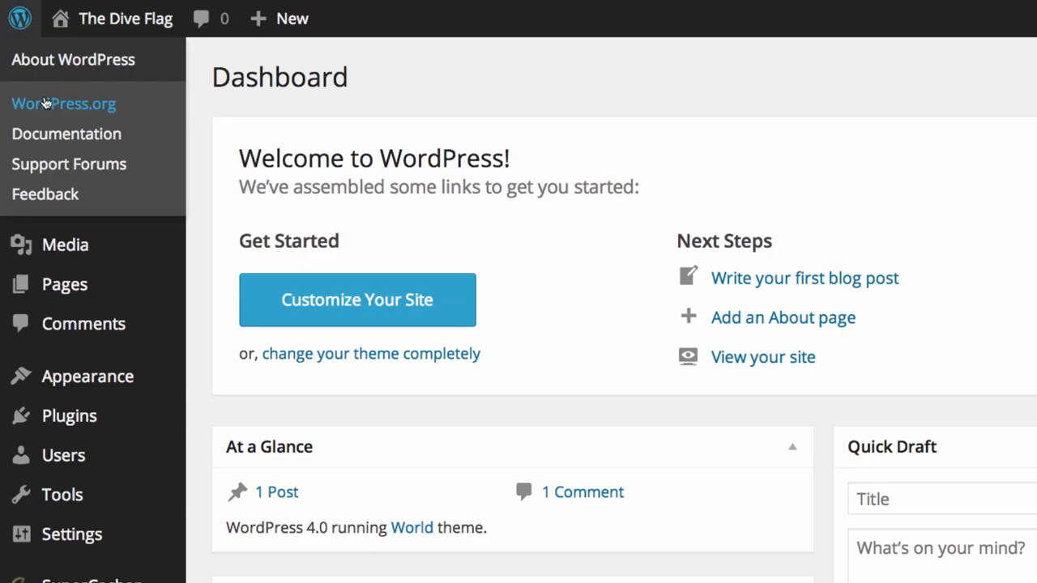
pyautogui.moveTo(65, 133)
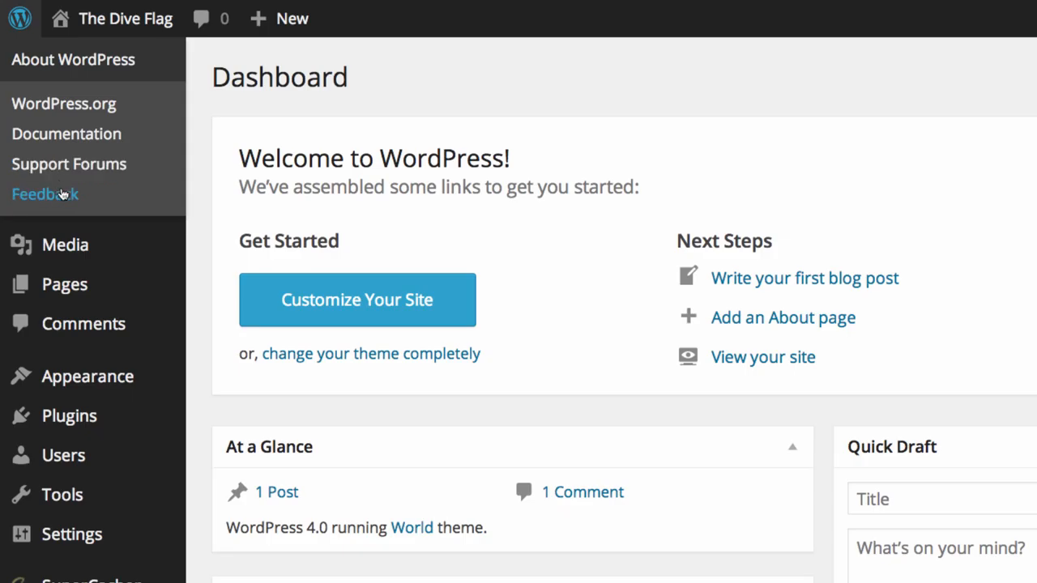
pyautogui.moveTo(81, 147)
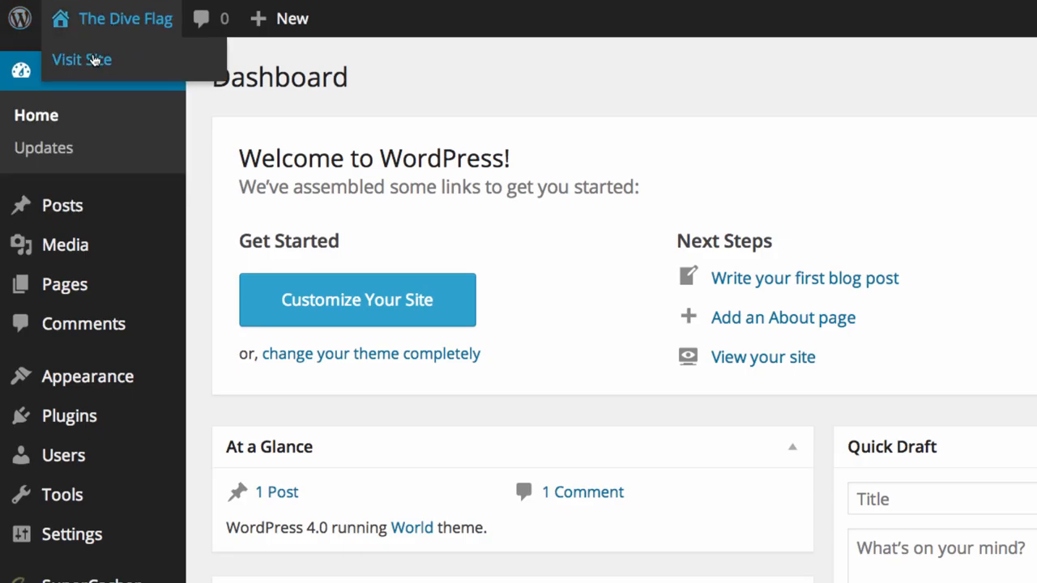
pyautogui.moveTo(178, 35)
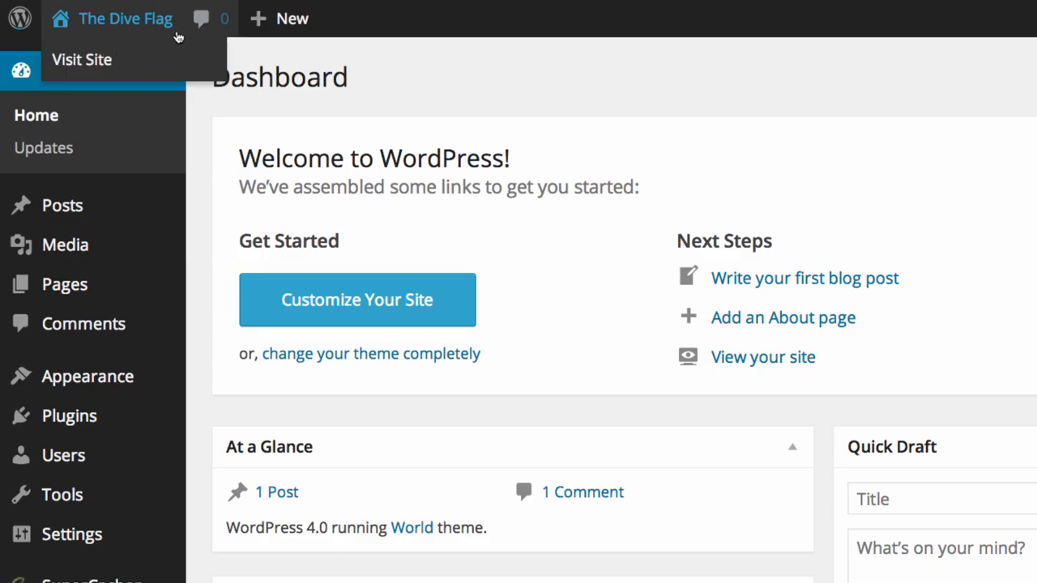
pyautogui.moveTo(201, 18)
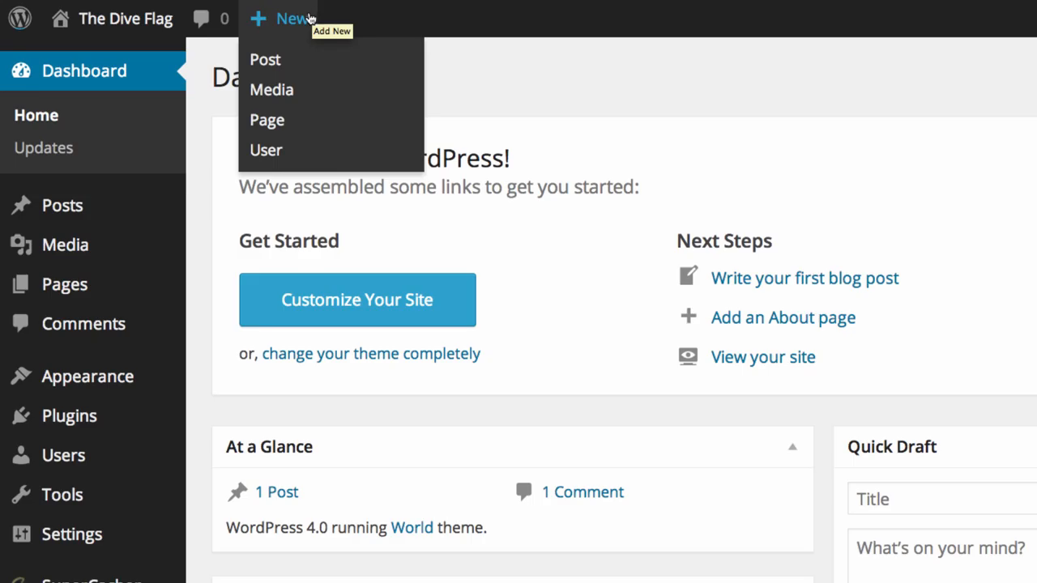
pyautogui.moveTo(272, 89)
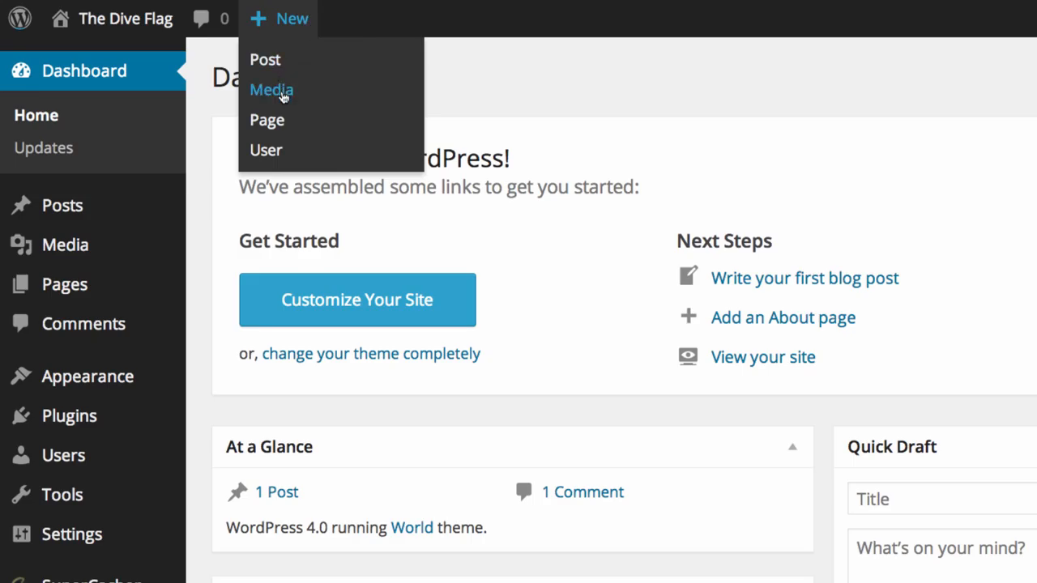
pyautogui.moveTo(267, 120)
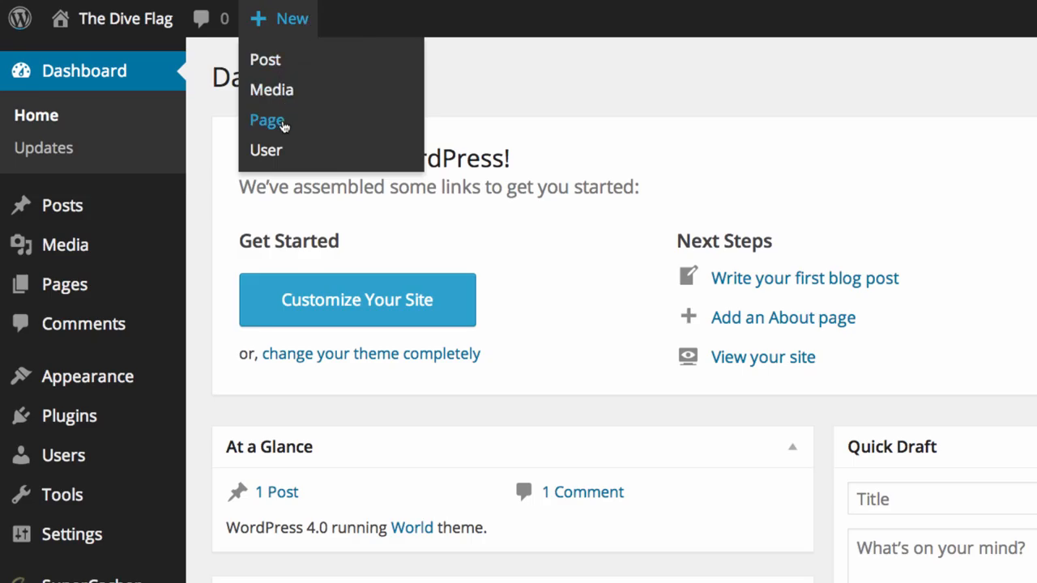
pyautogui.click(85, 71)
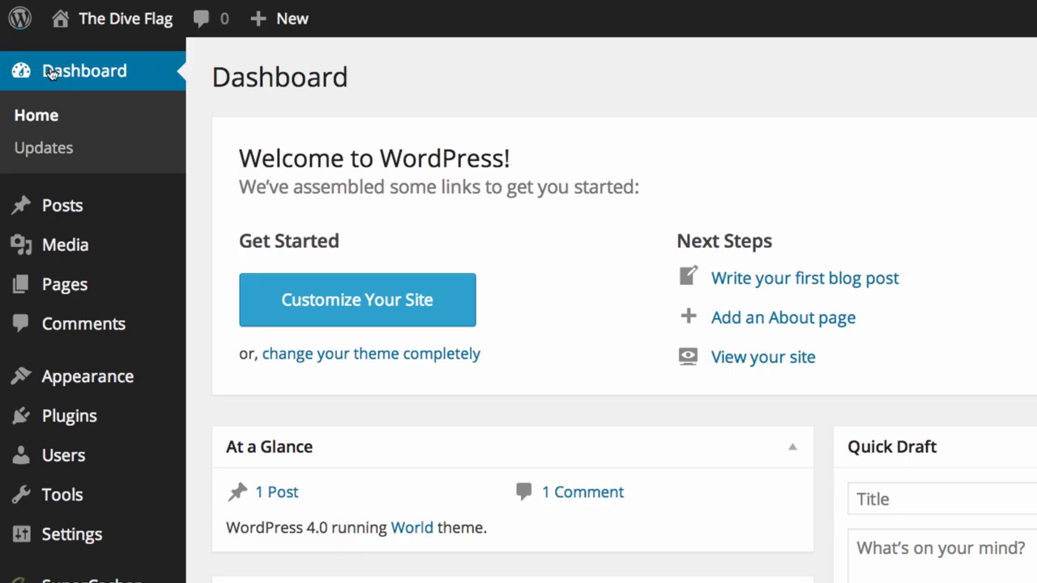
pyautogui.moveTo(58, 120)
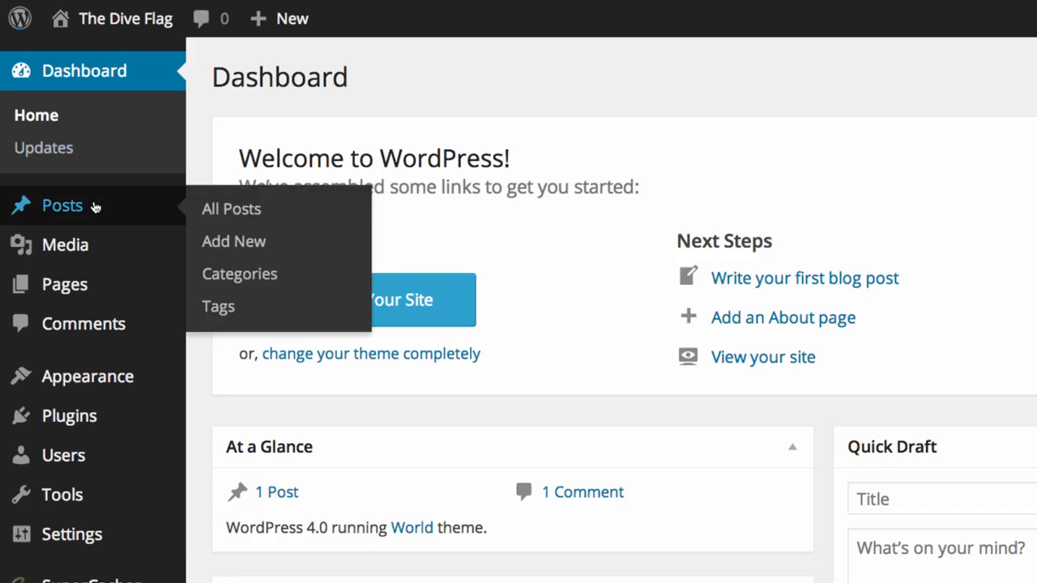
pyautogui.moveTo(232, 209)
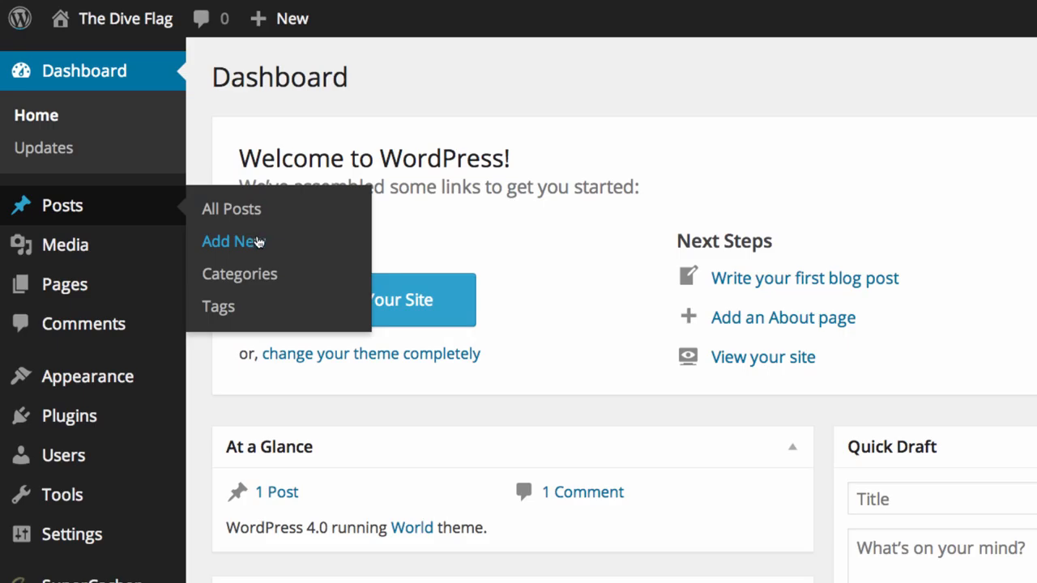
pyautogui.moveTo(300, 280)
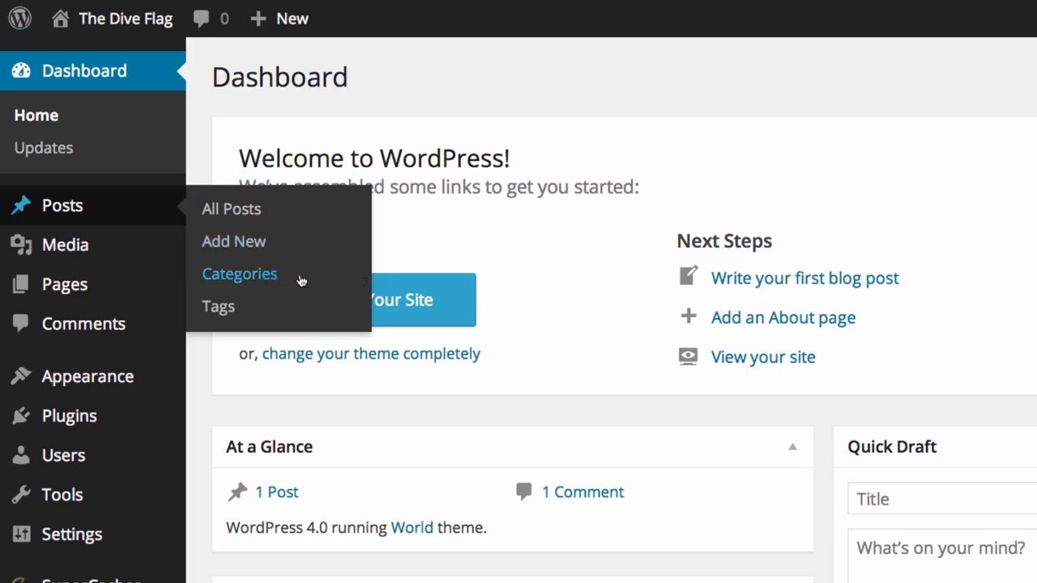
pyautogui.moveTo(217, 306)
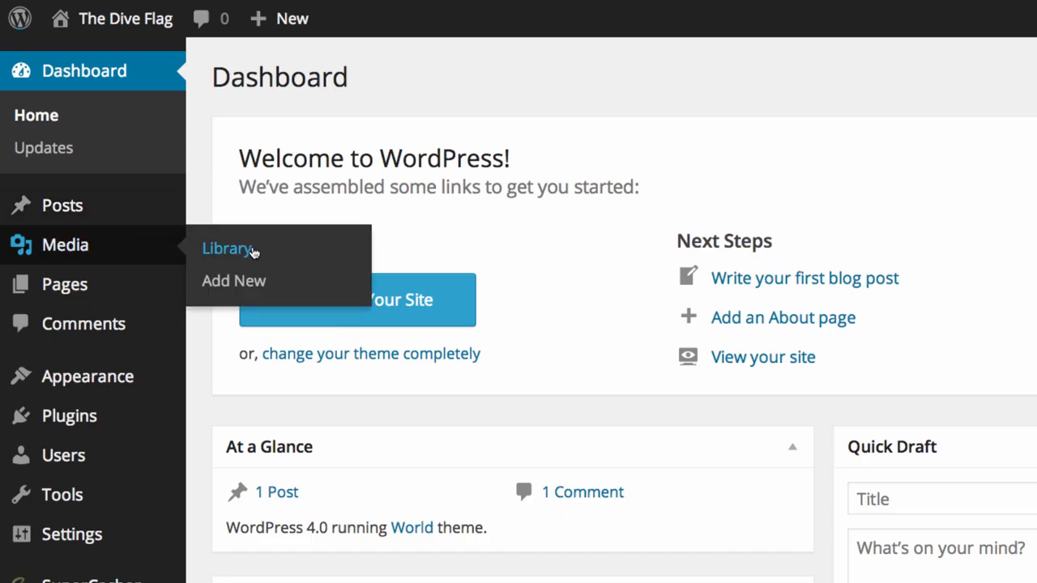
pyautogui.moveTo(234, 282)
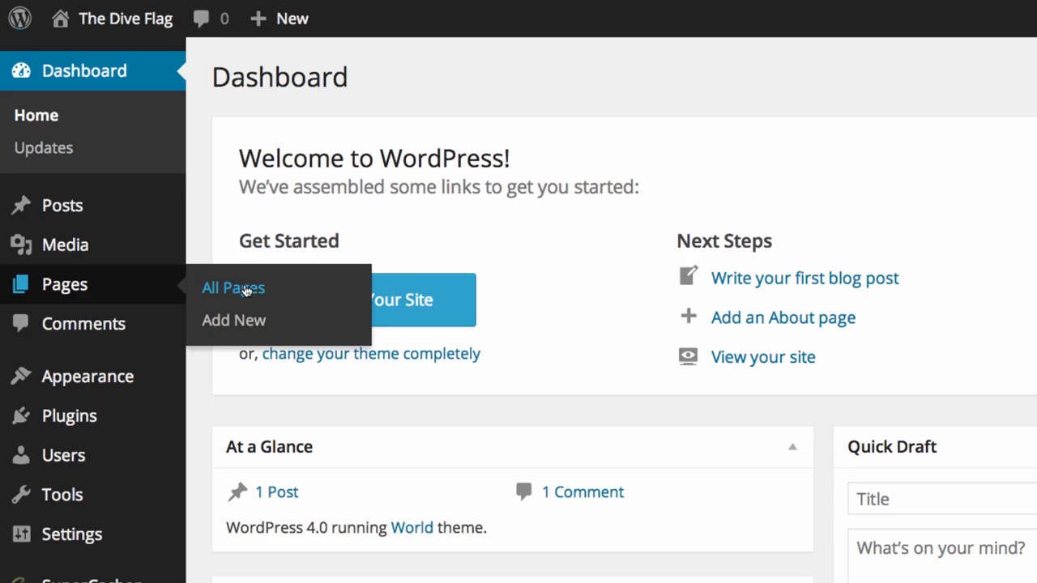
pyautogui.moveTo(233, 321)
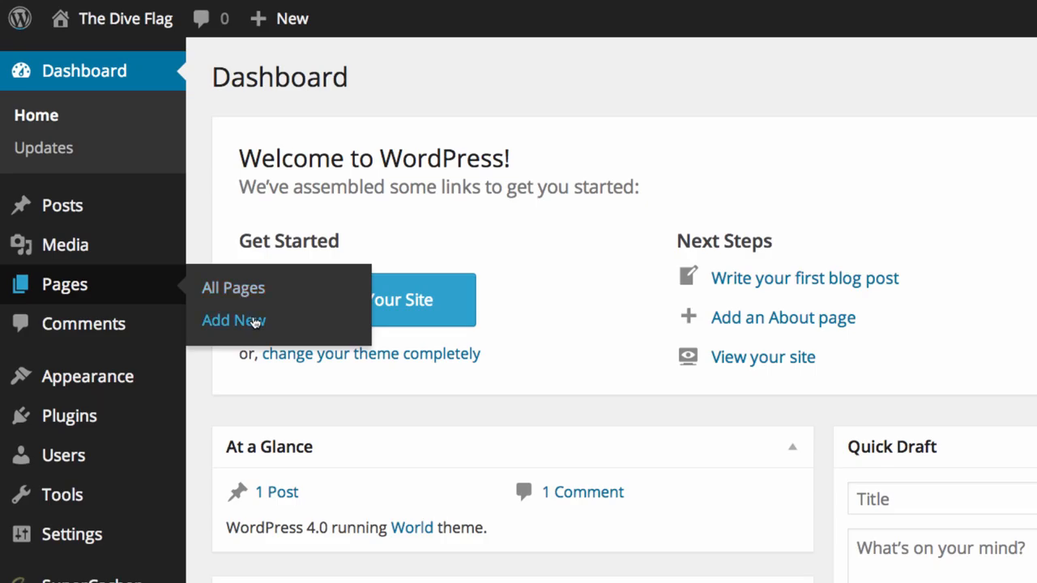
pyautogui.moveTo(84, 324)
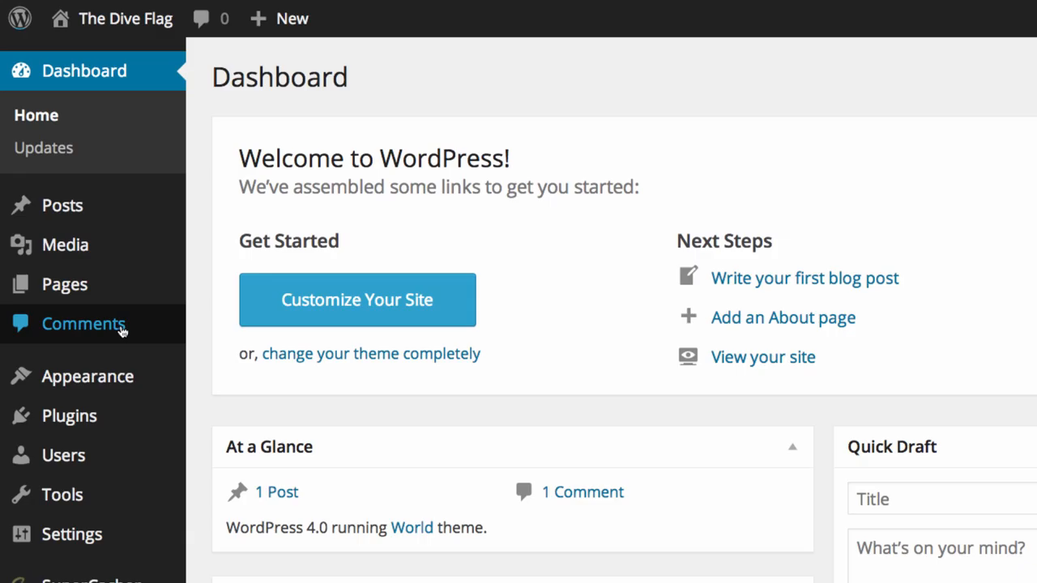
pyautogui.moveTo(123, 358)
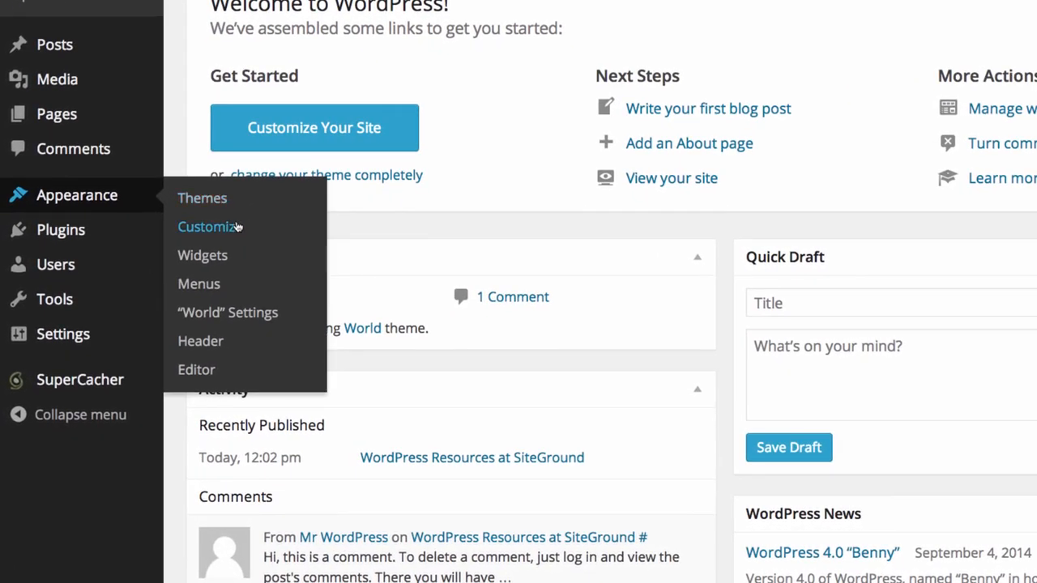
pyautogui.moveTo(276, 238)
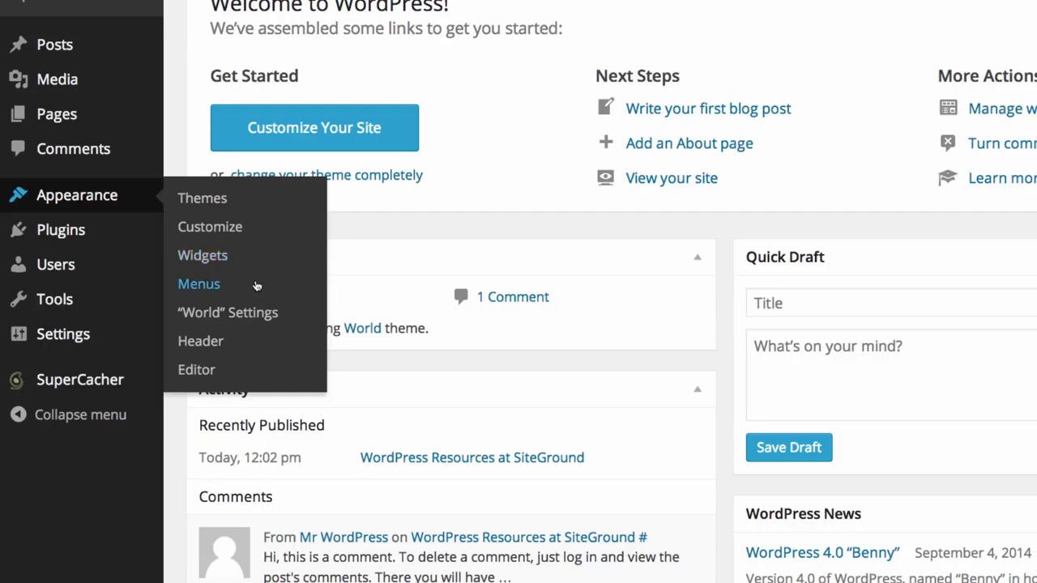
pyautogui.moveTo(227, 313)
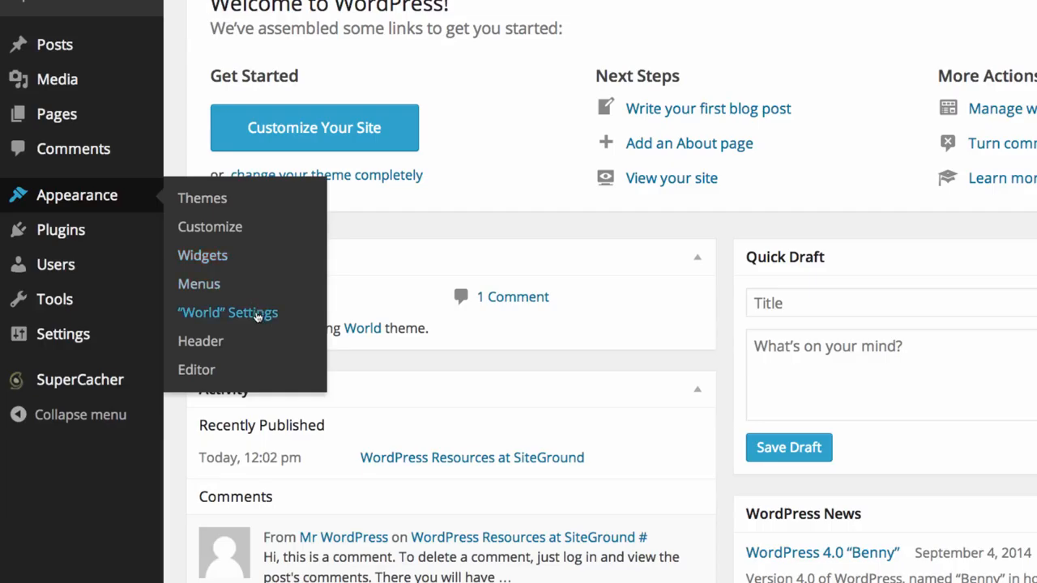
pyautogui.moveTo(201, 340)
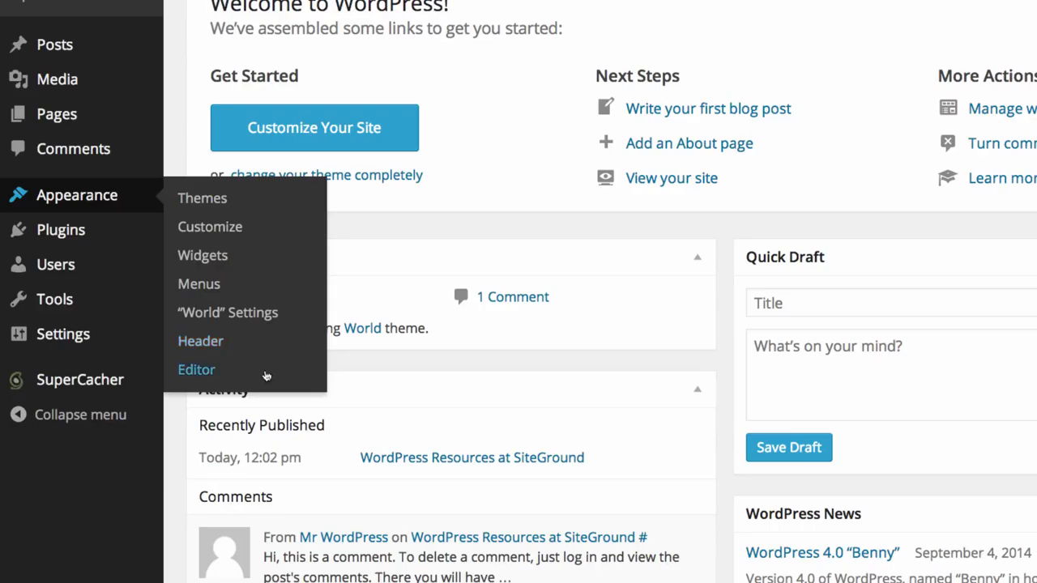
pyautogui.moveTo(221, 379)
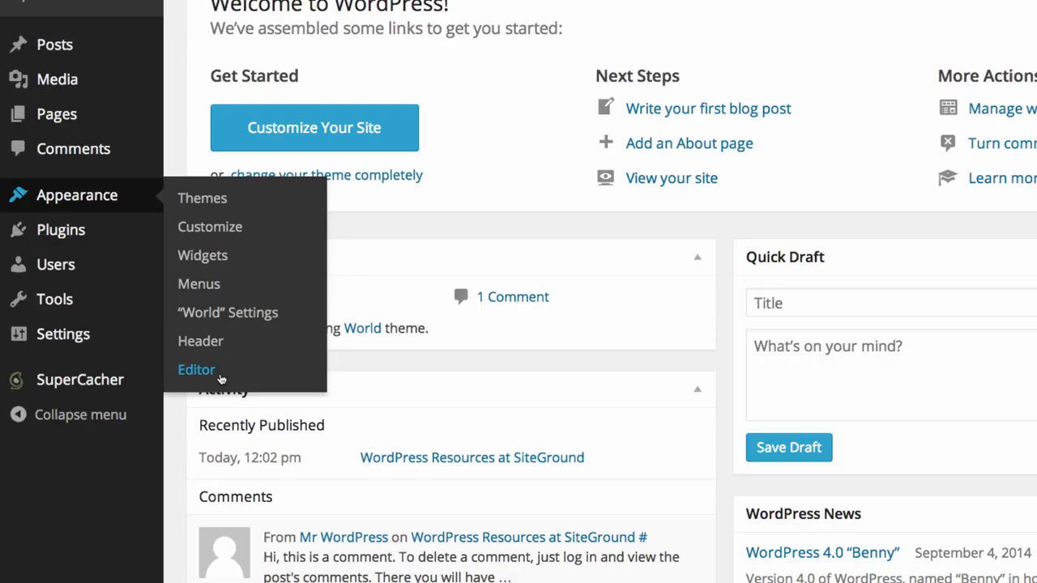
pyautogui.moveTo(201, 256)
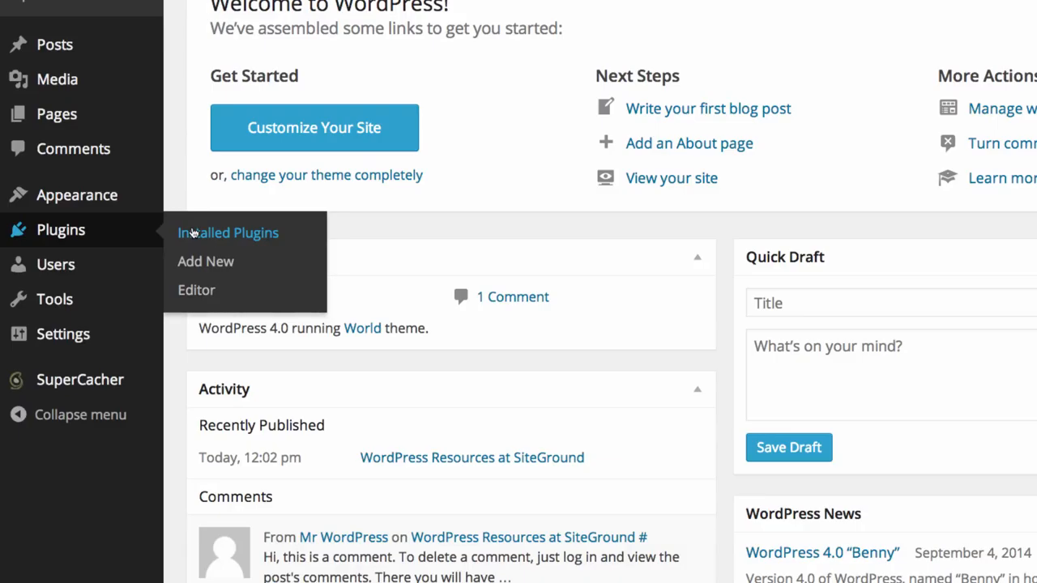
pyautogui.moveTo(206, 260)
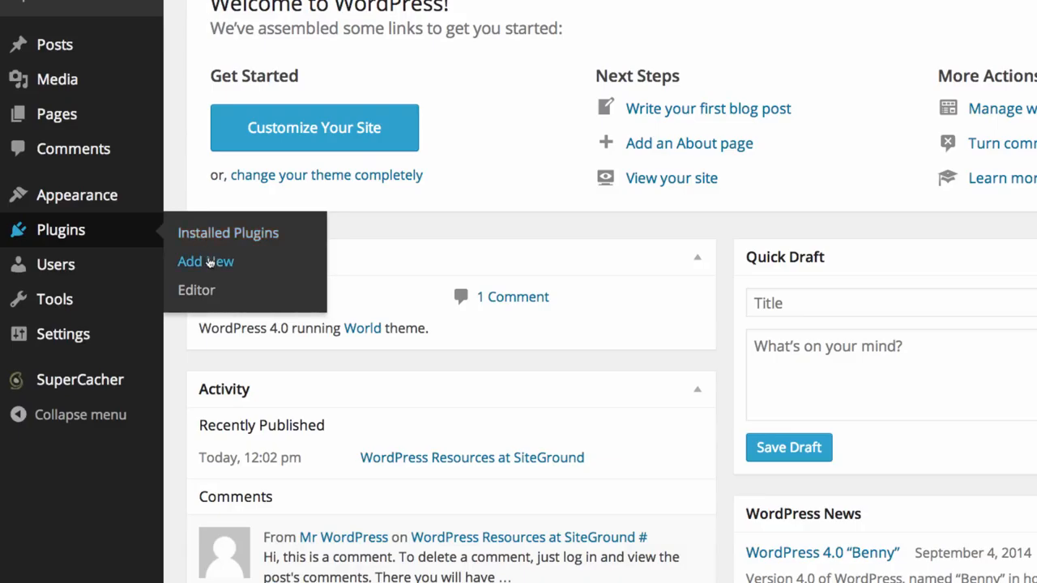
pyautogui.moveTo(196, 290)
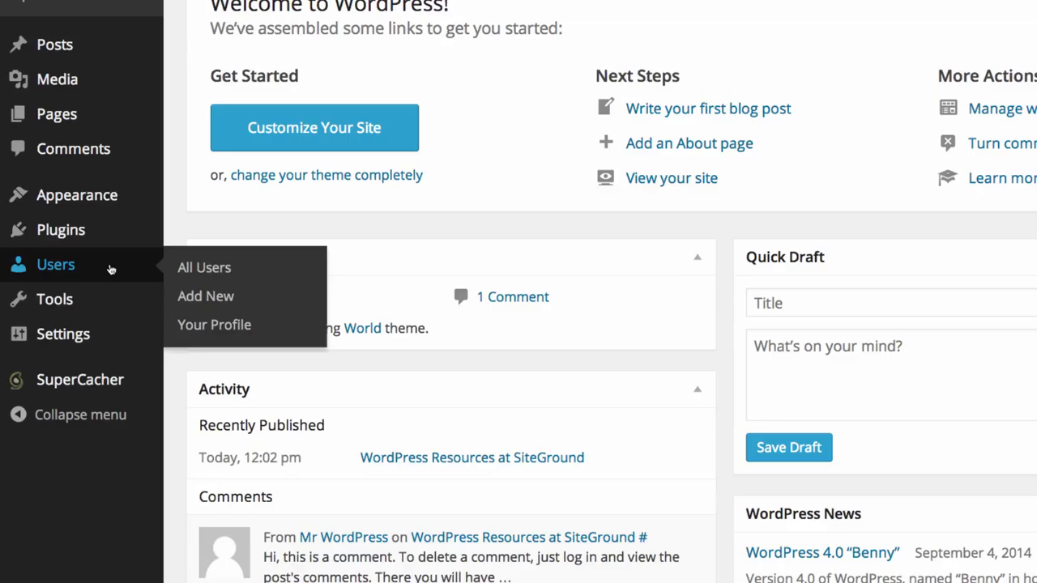
pyautogui.moveTo(204, 268)
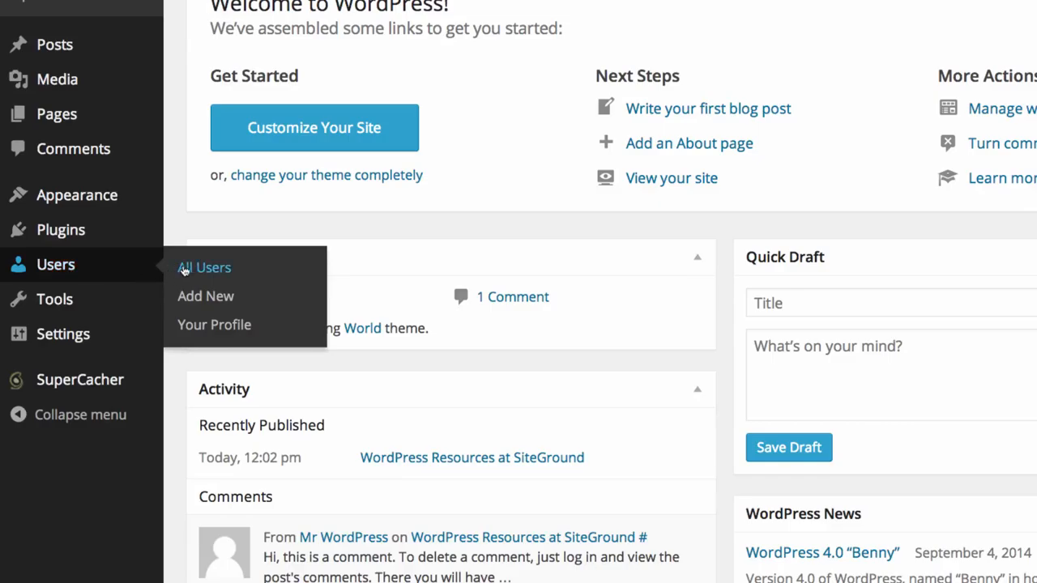
pyautogui.moveTo(206, 295)
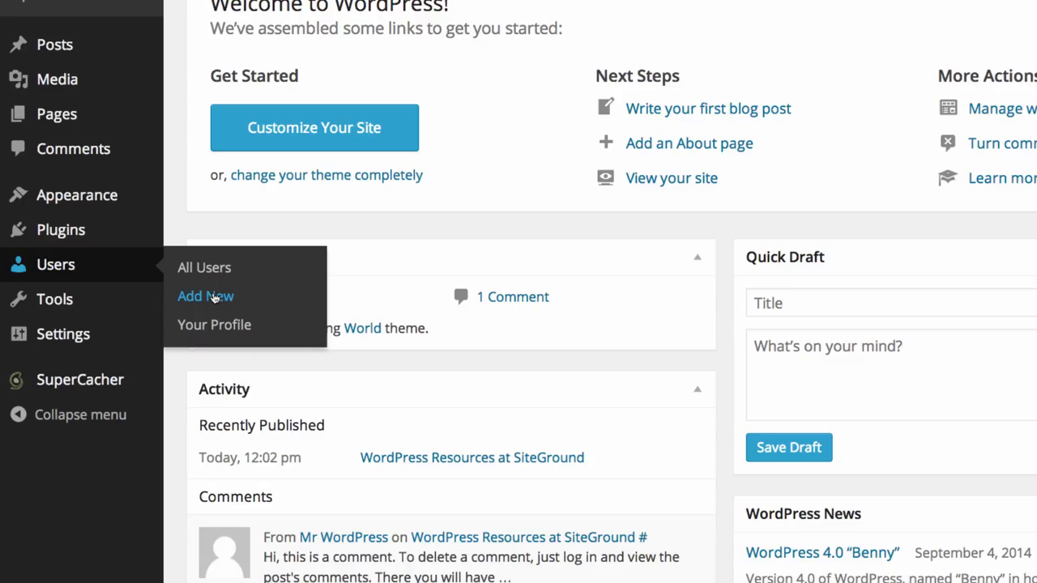
pyautogui.moveTo(214, 325)
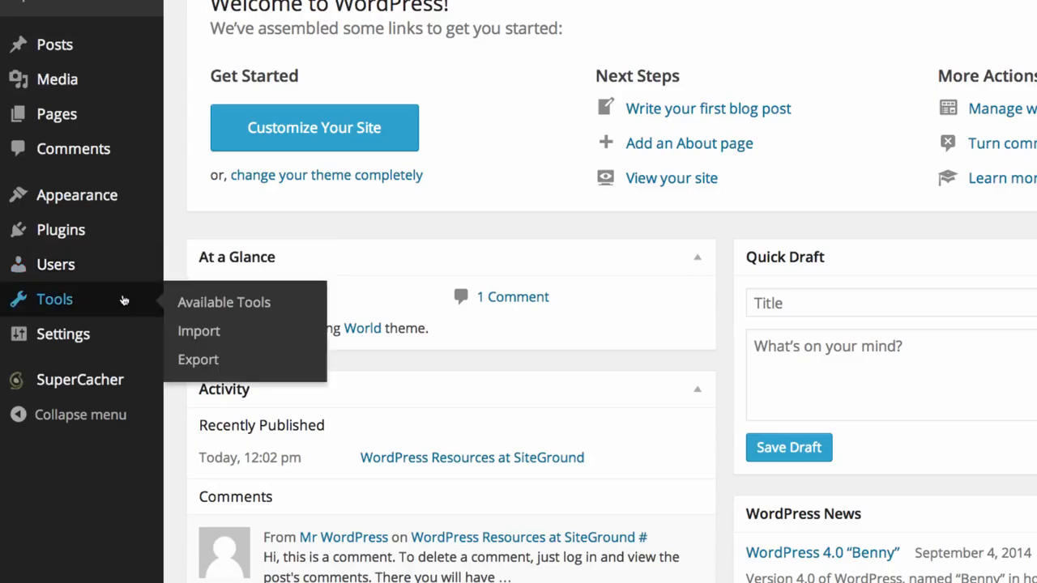
pyautogui.moveTo(224, 303)
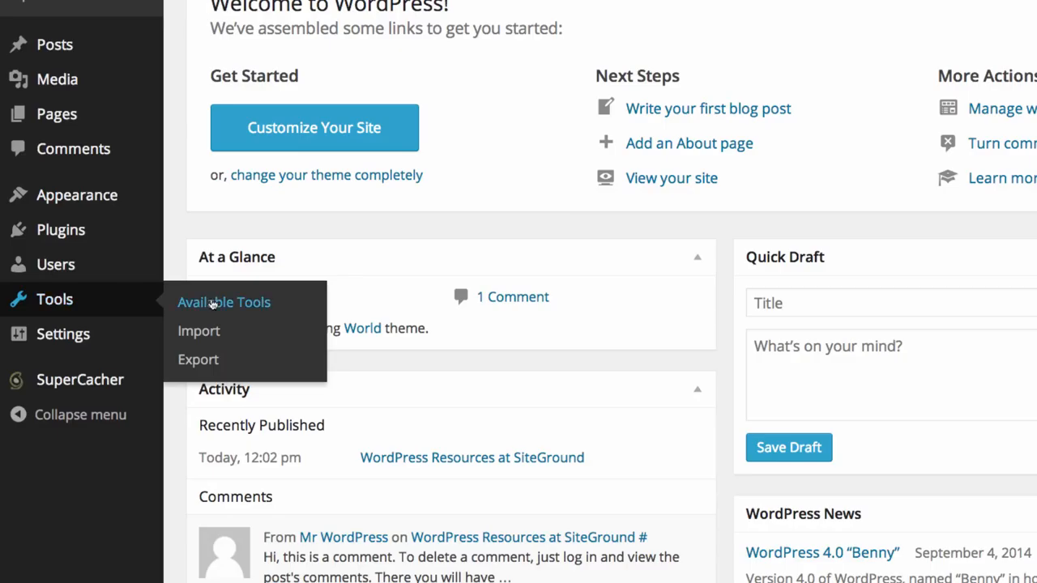
pyautogui.moveTo(198, 330)
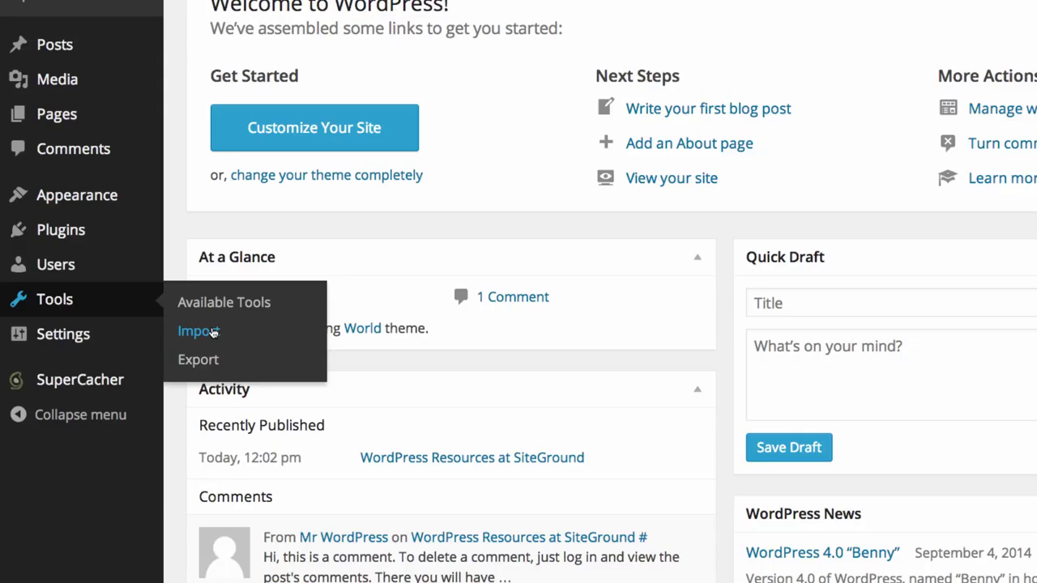
pyautogui.moveTo(197, 360)
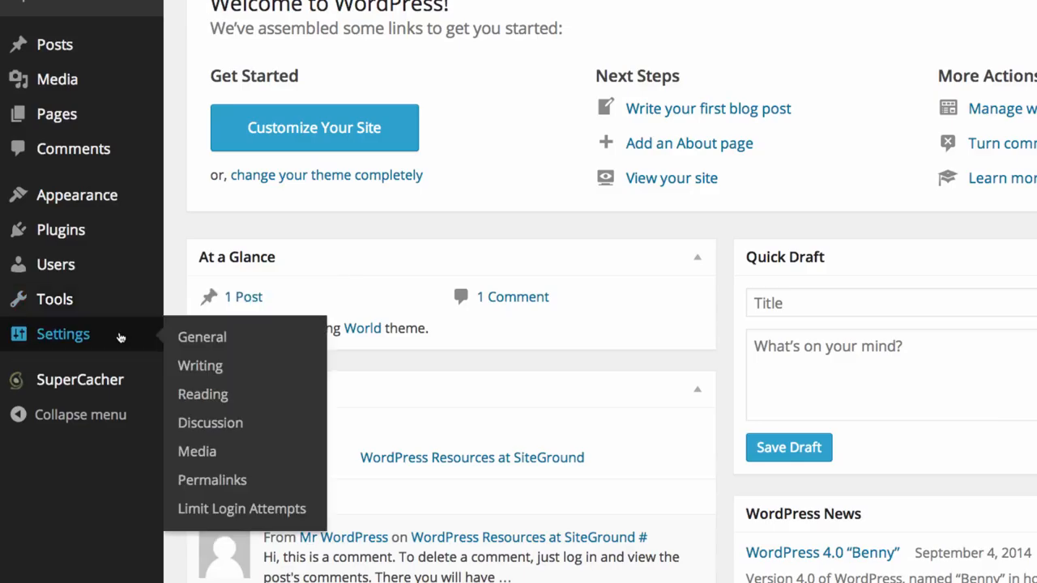
pyautogui.moveTo(201, 337)
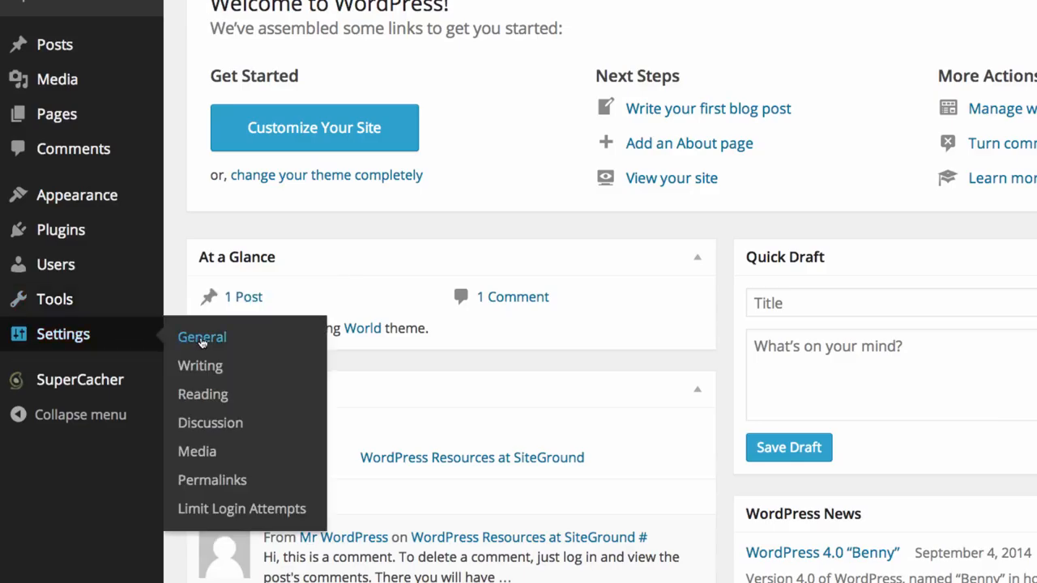
pyautogui.moveTo(201, 366)
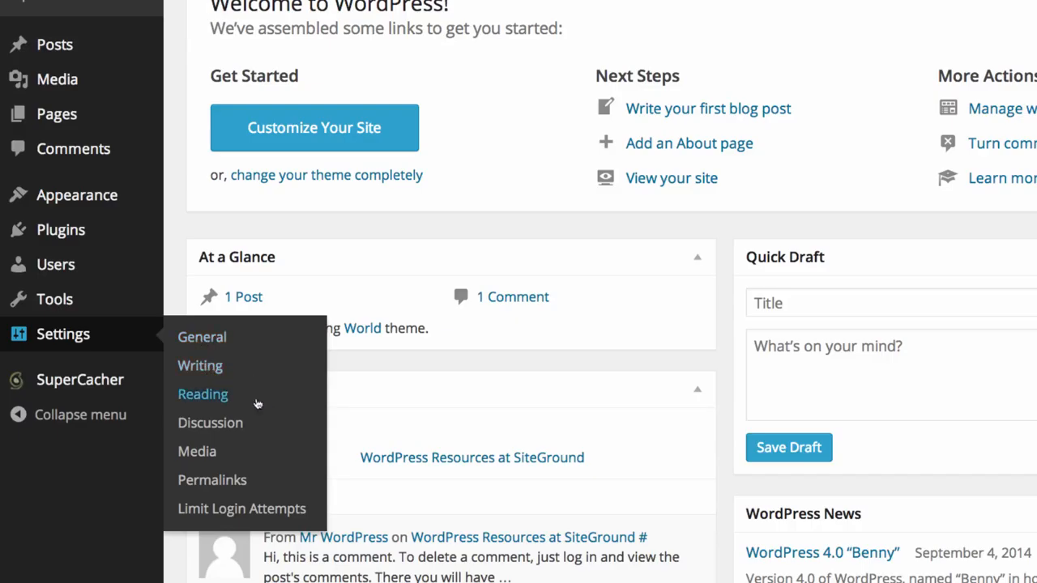
pyautogui.moveTo(211, 421)
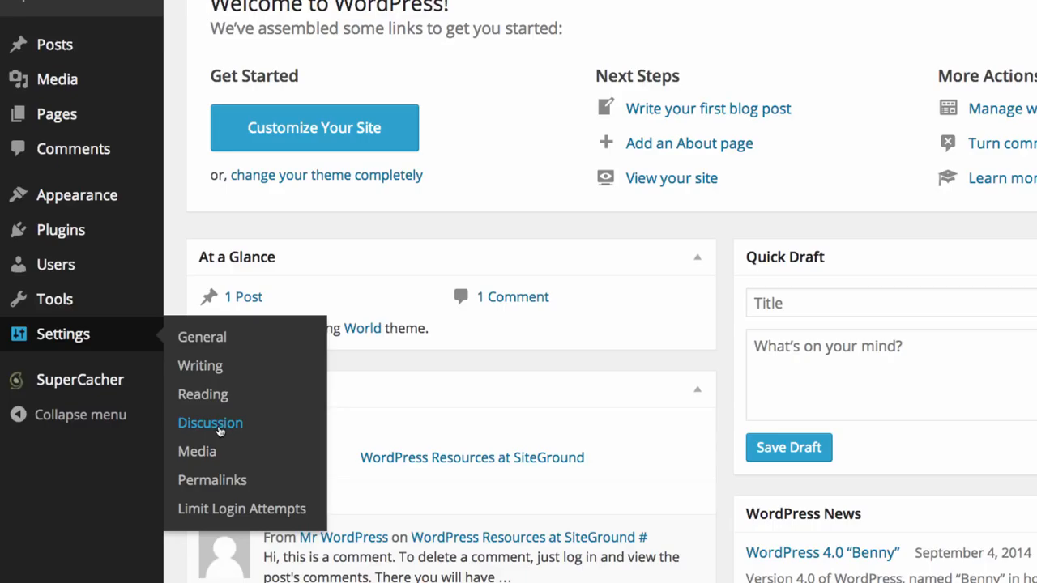
pyautogui.moveTo(196, 451)
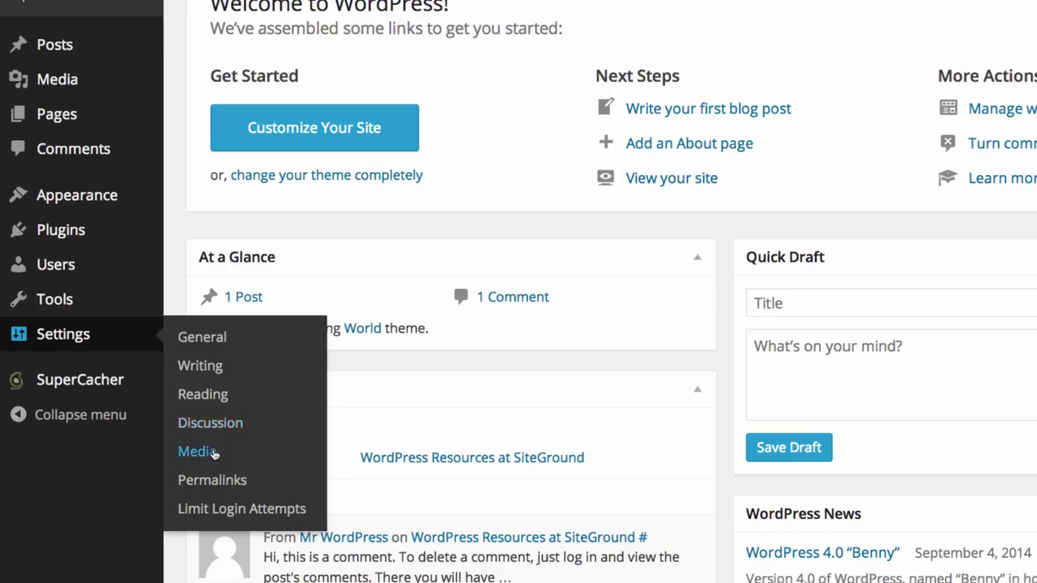
pyautogui.moveTo(213, 480)
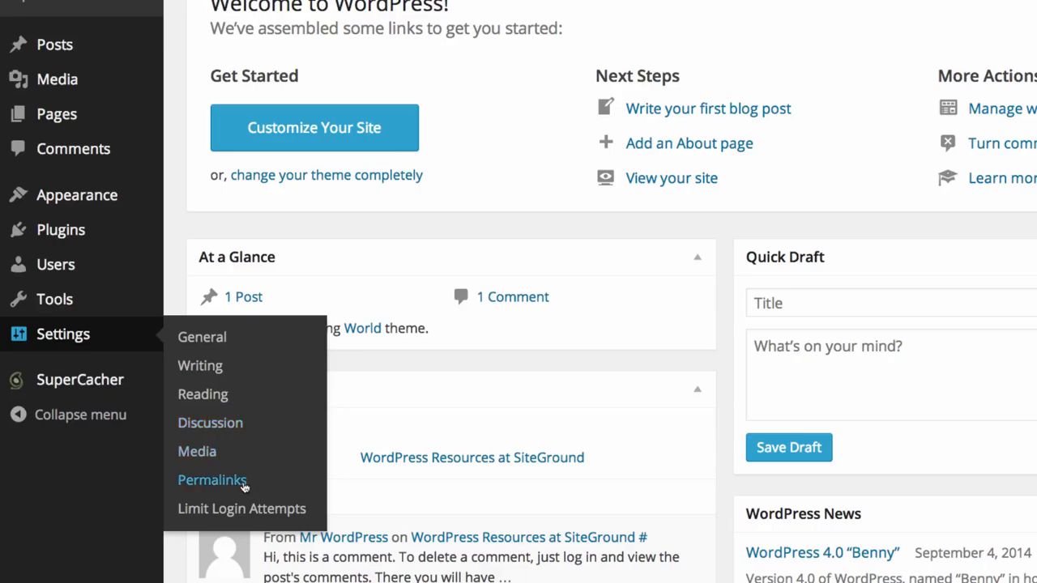
pyautogui.moveTo(241, 509)
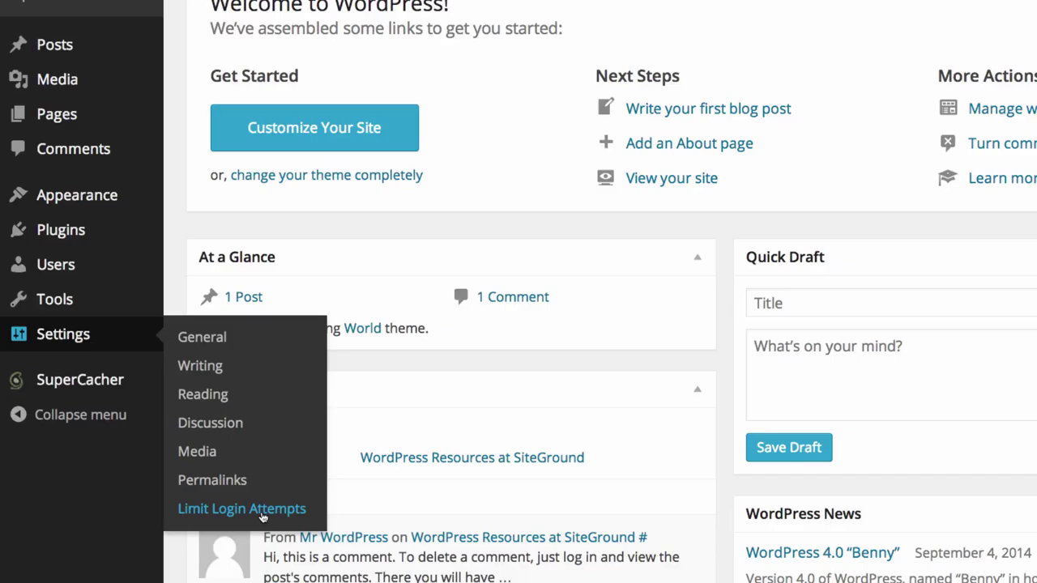
pyautogui.moveTo(133, 476)
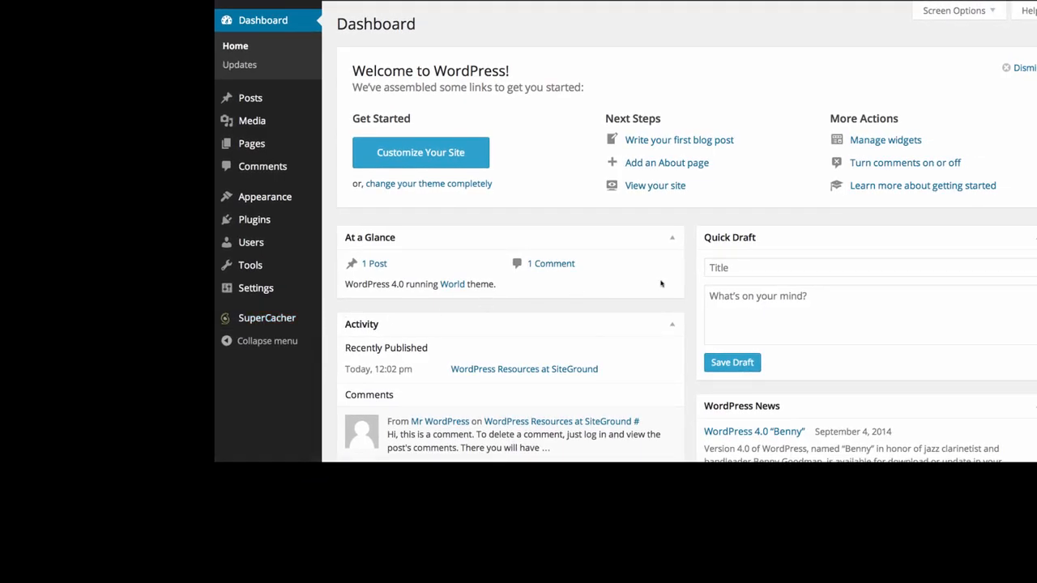
pyautogui.moveTo(437, 73)
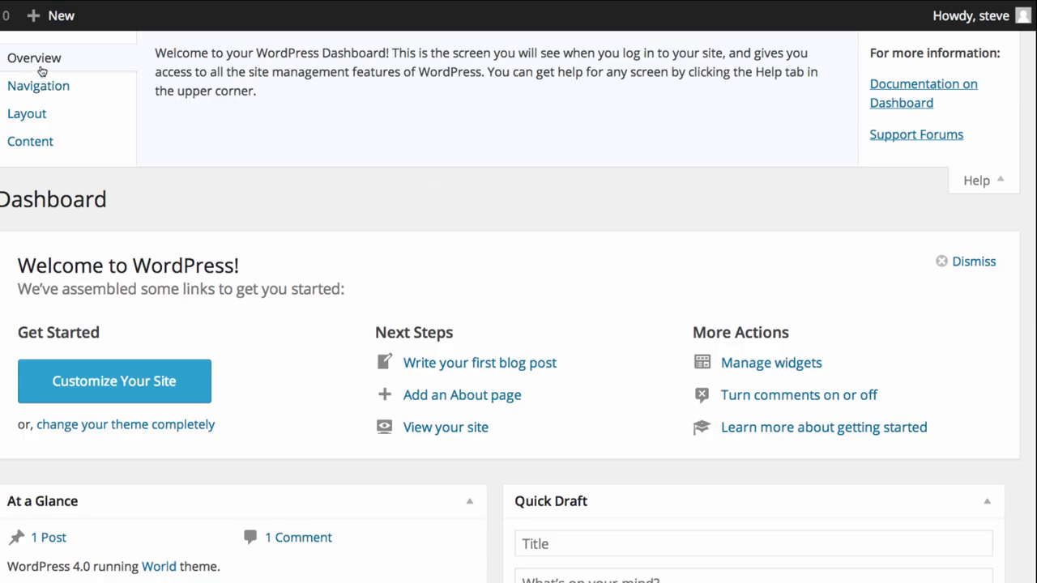
pyautogui.click(39, 84)
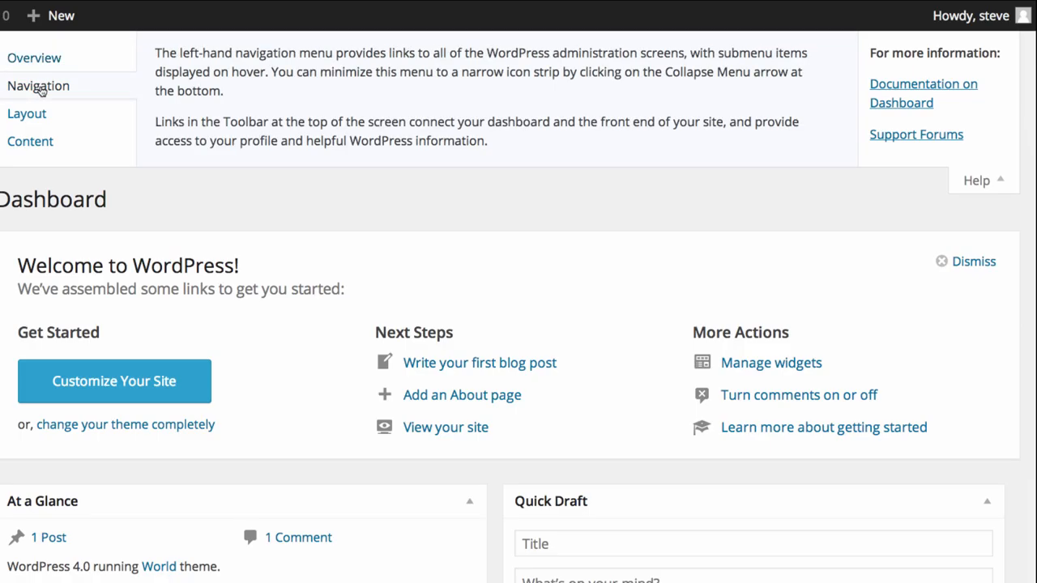
pyautogui.click(26, 113)
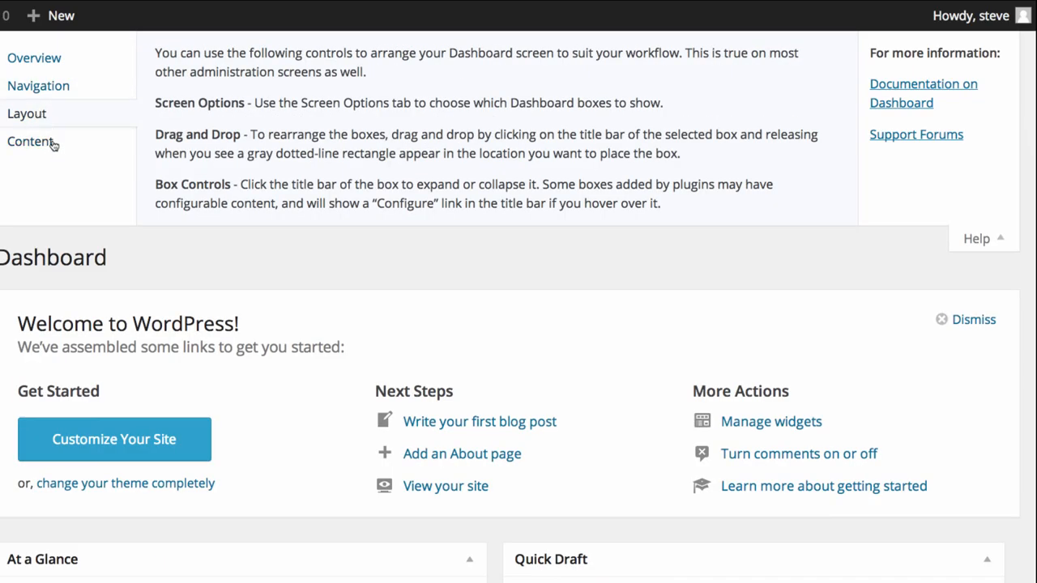
pyautogui.click(29, 141)
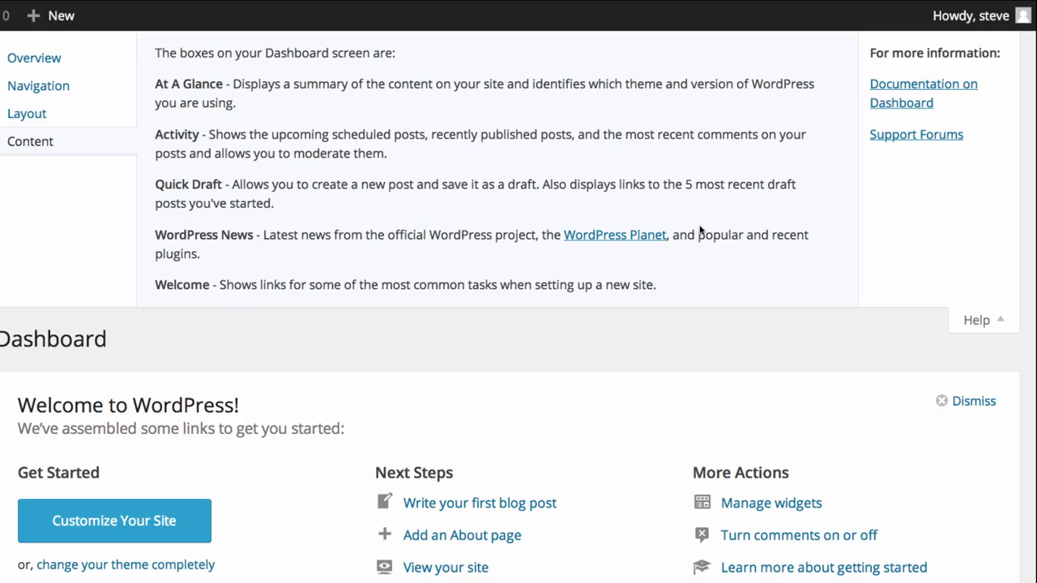
pyautogui.click(977, 321)
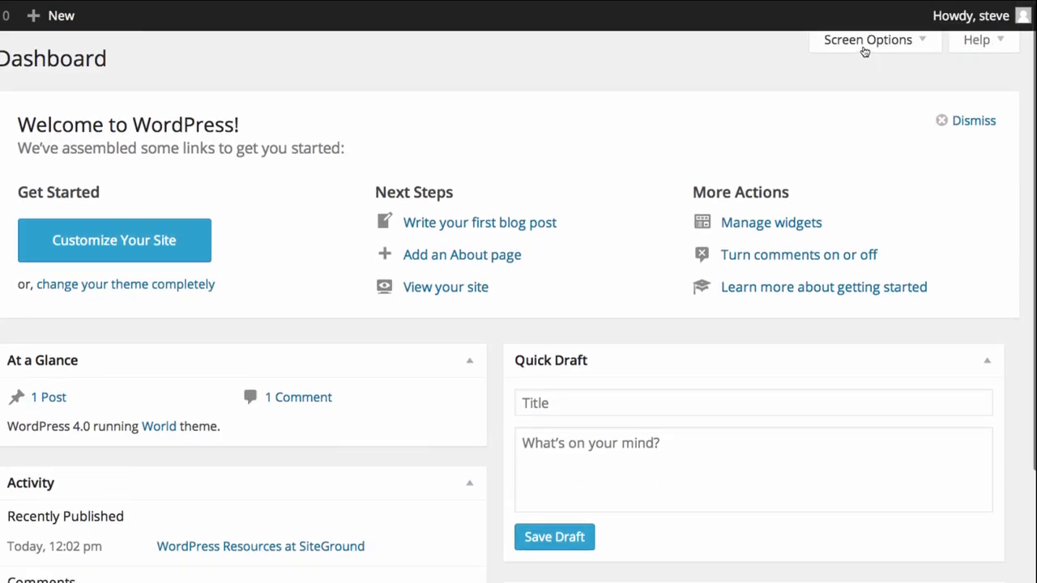
# Step: Uncheck Welcome in Screen Options so the Welcome panel no longer shows on the dashboard
pyautogui.click(868, 38)
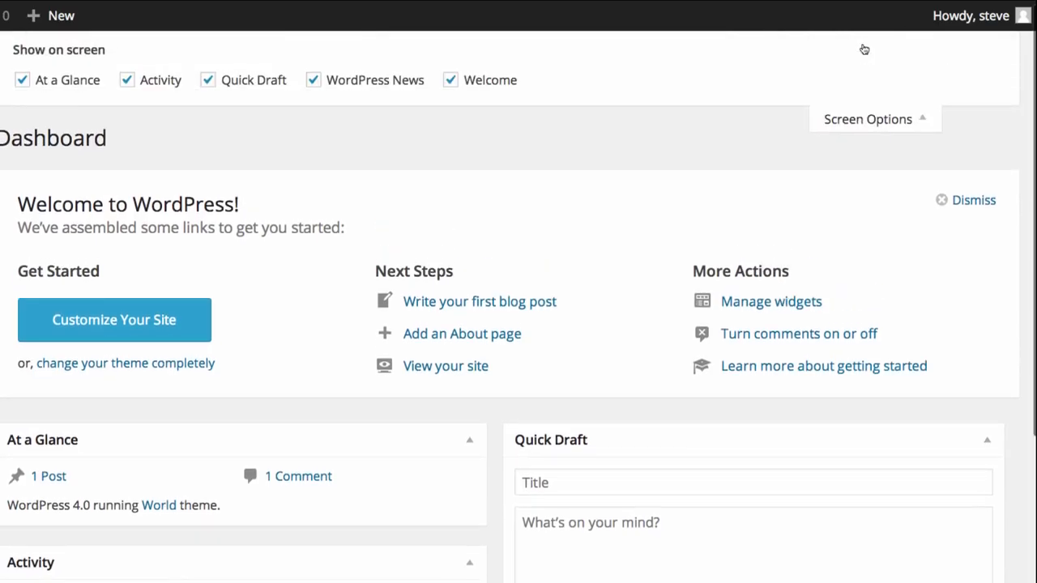
pyautogui.moveTo(78, 123)
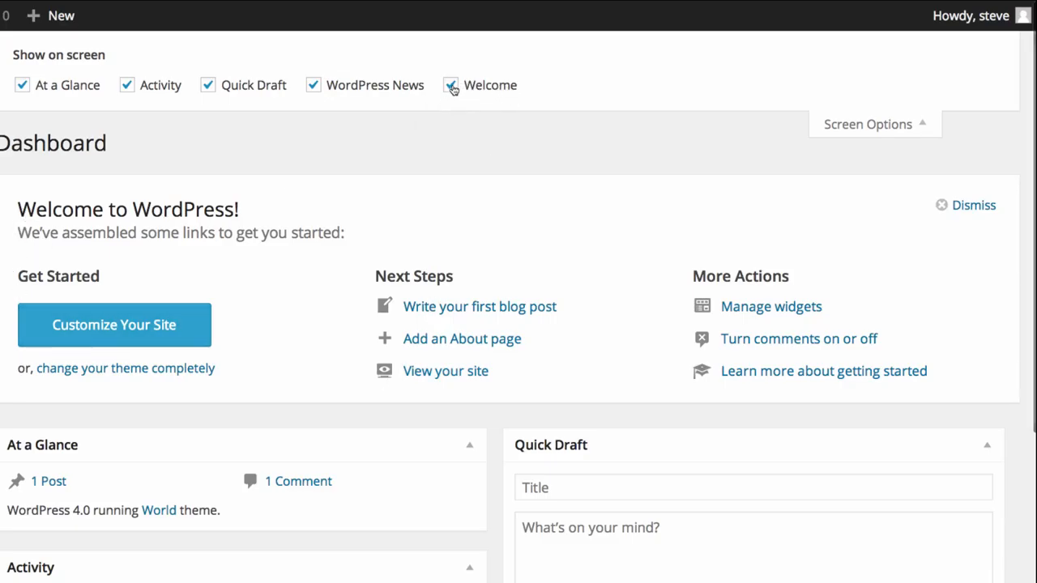
pyautogui.click(450, 85)
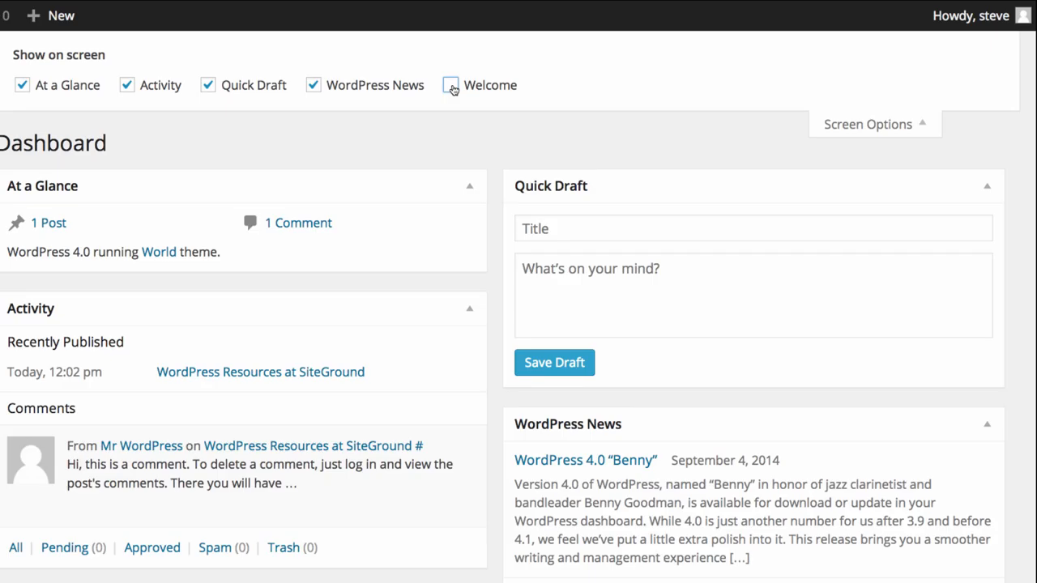
pyautogui.click(867, 123)
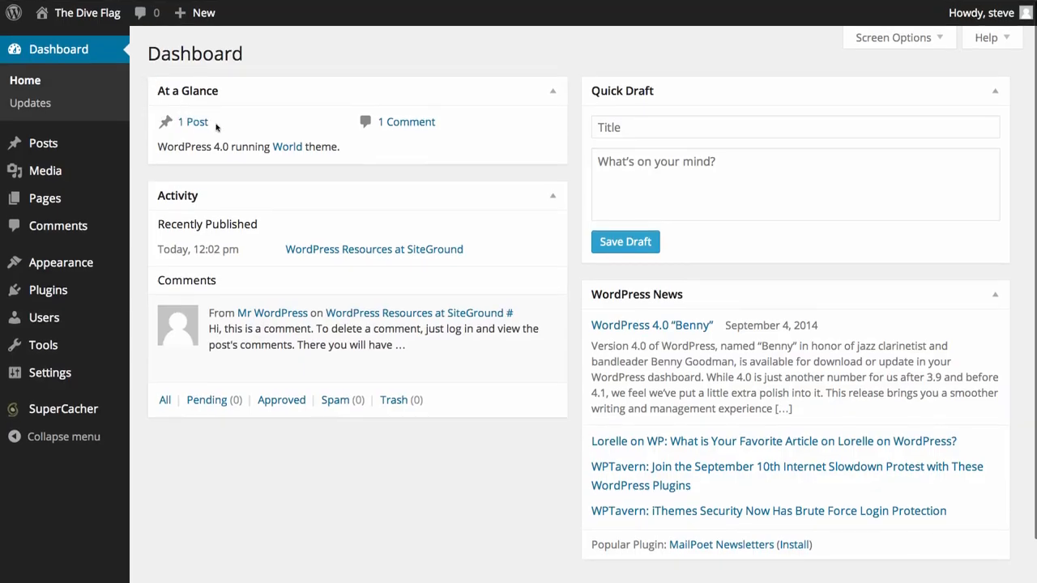
pyautogui.moveTo(337, 141)
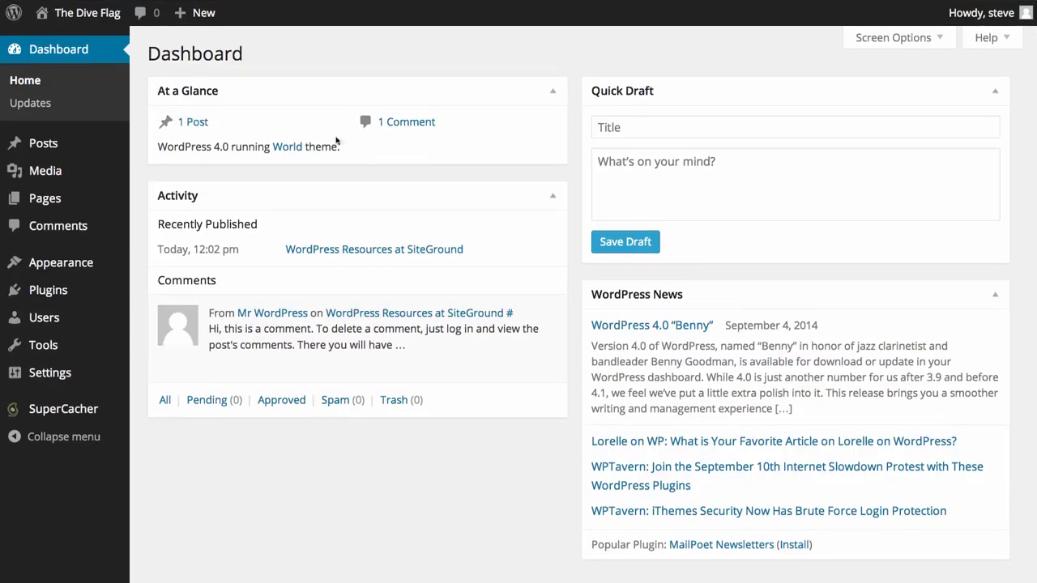
pyautogui.moveTo(422, 133)
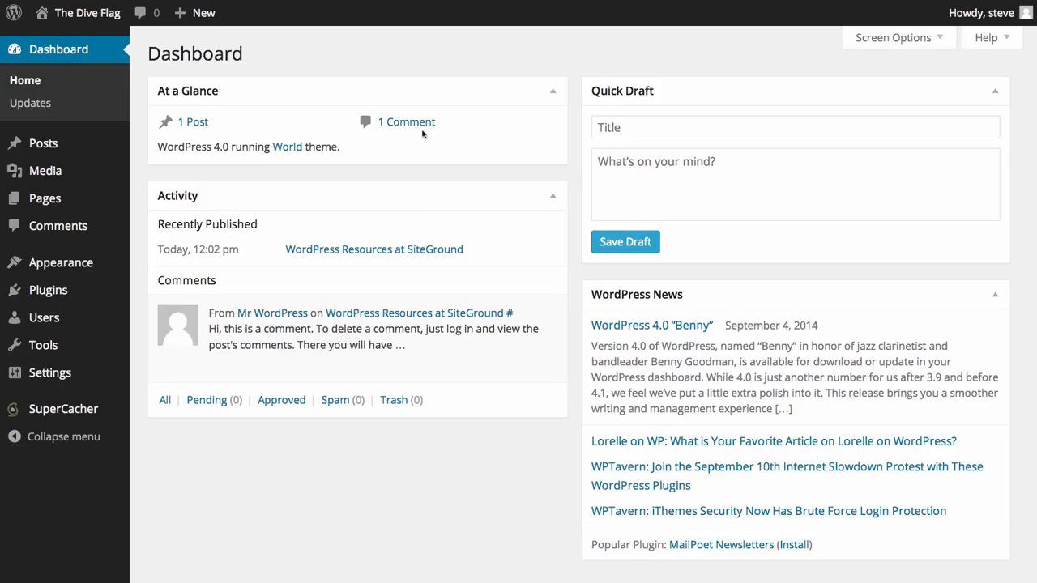
pyautogui.moveTo(198, 153)
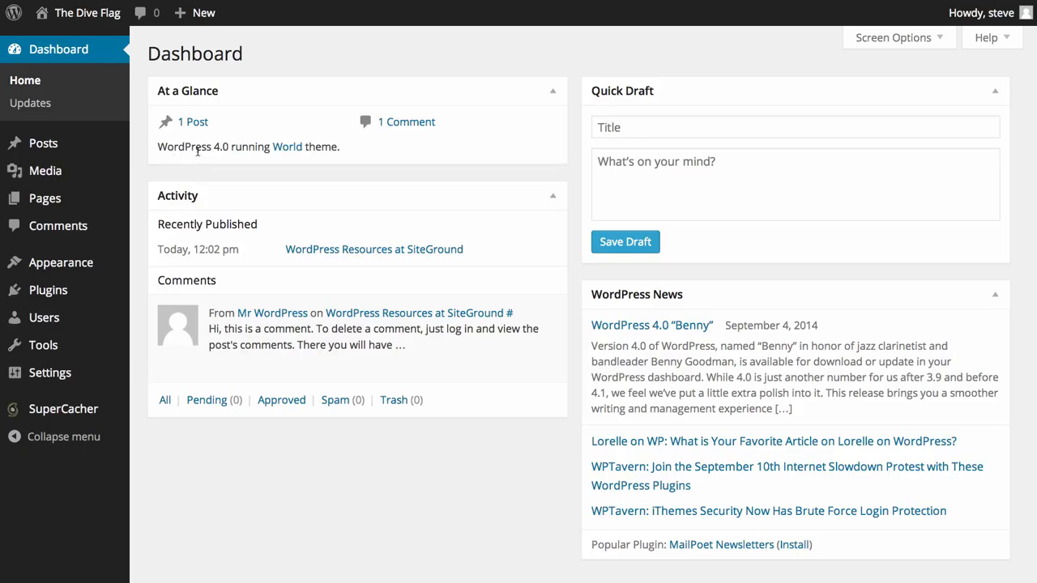
pyautogui.moveTo(227, 146)
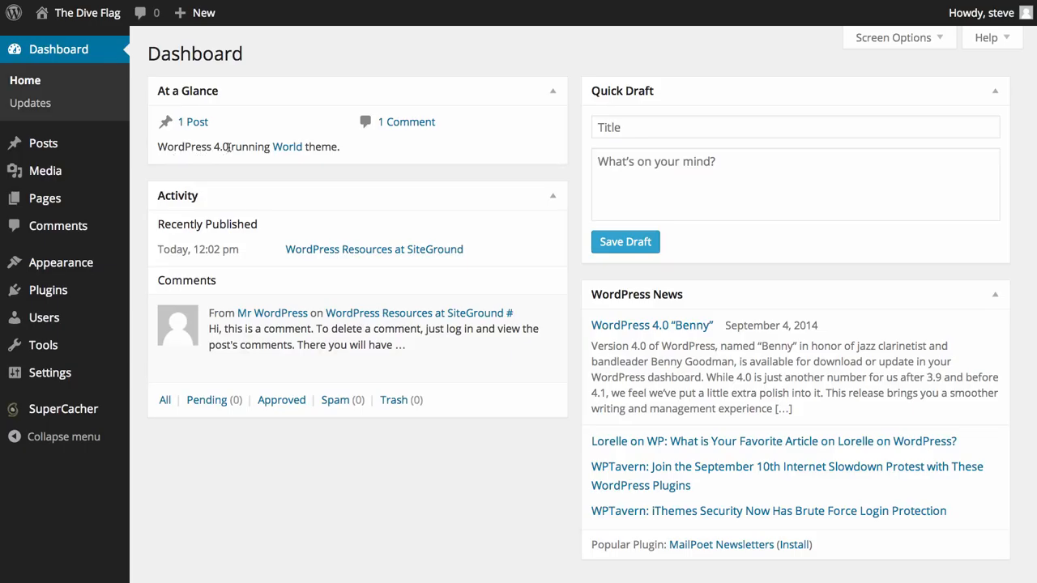
pyautogui.moveTo(272, 166)
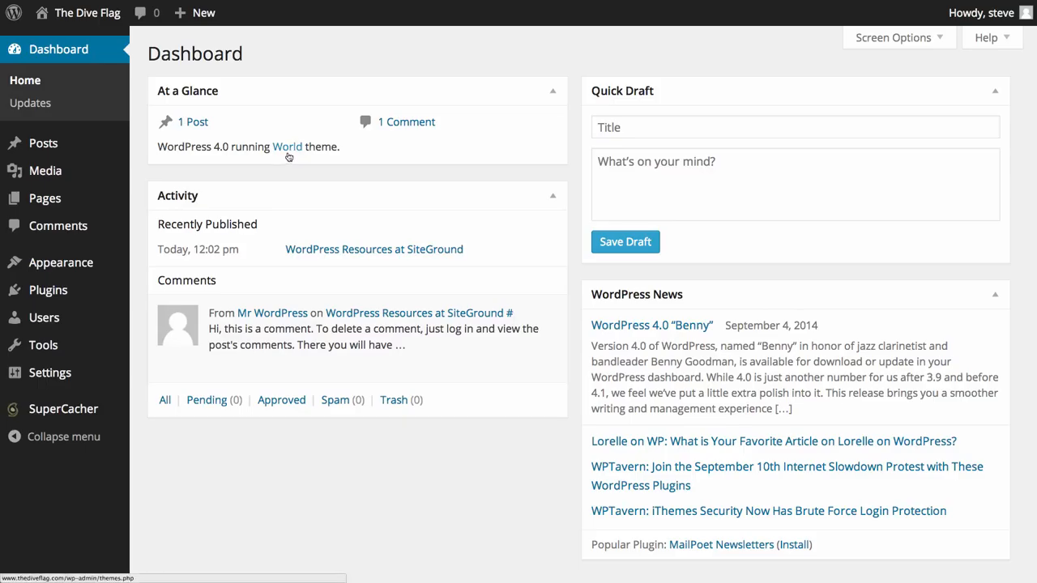
pyautogui.moveTo(172, 240)
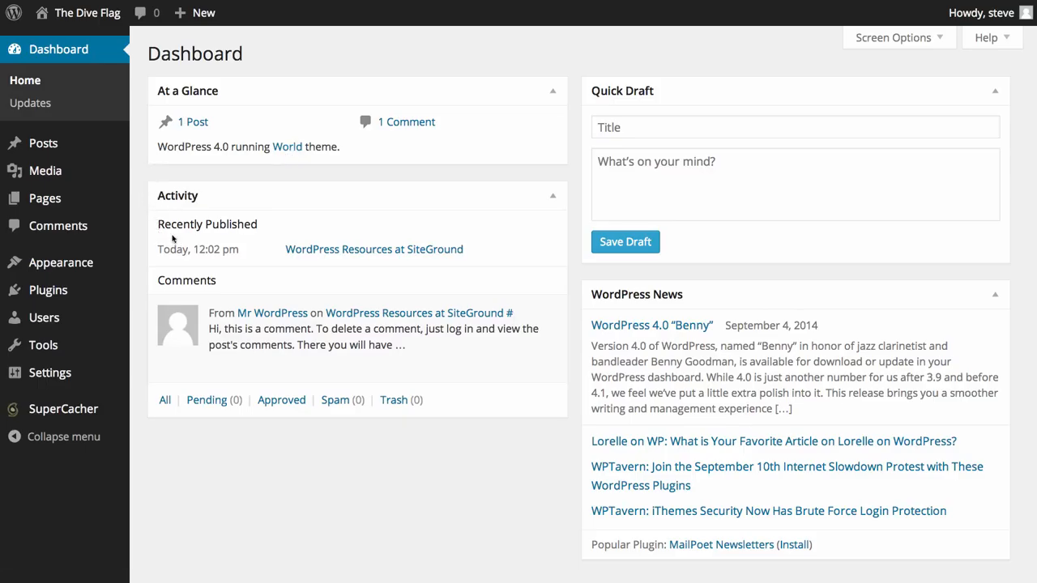
pyautogui.moveTo(188, 260)
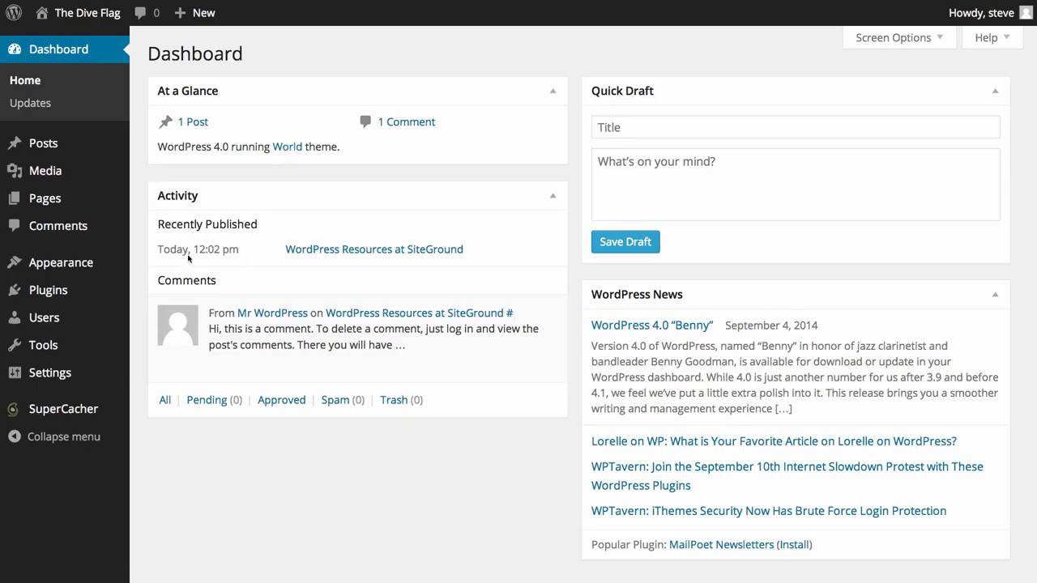
pyautogui.moveTo(486, 262)
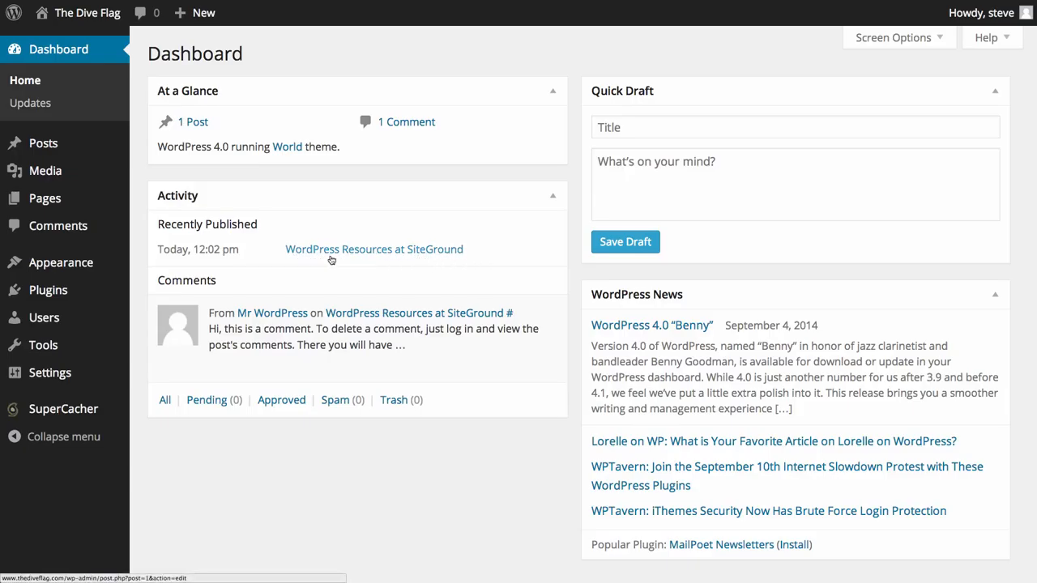
pyautogui.moveTo(457, 258)
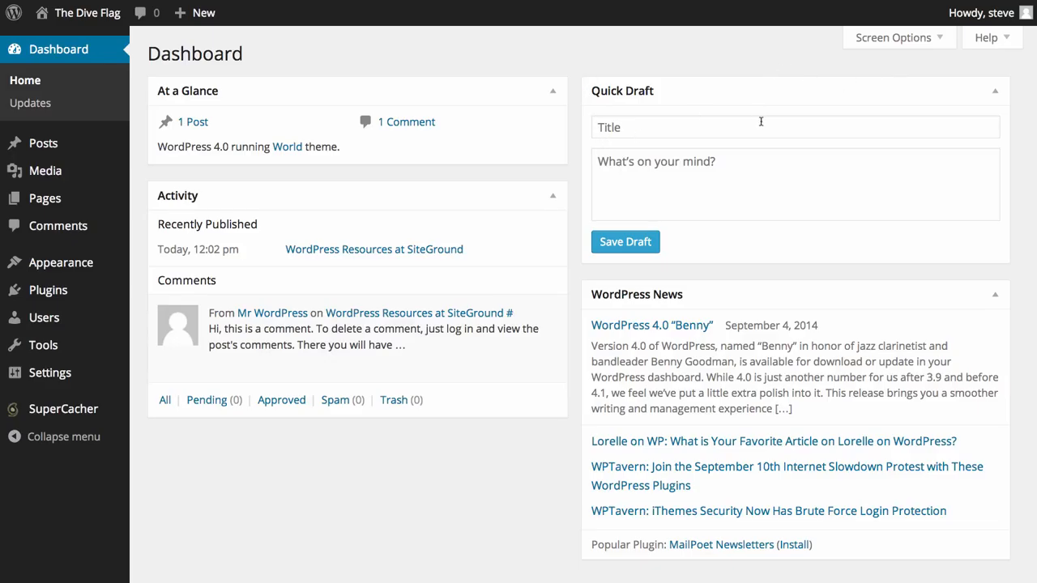
pyautogui.click(760, 126)
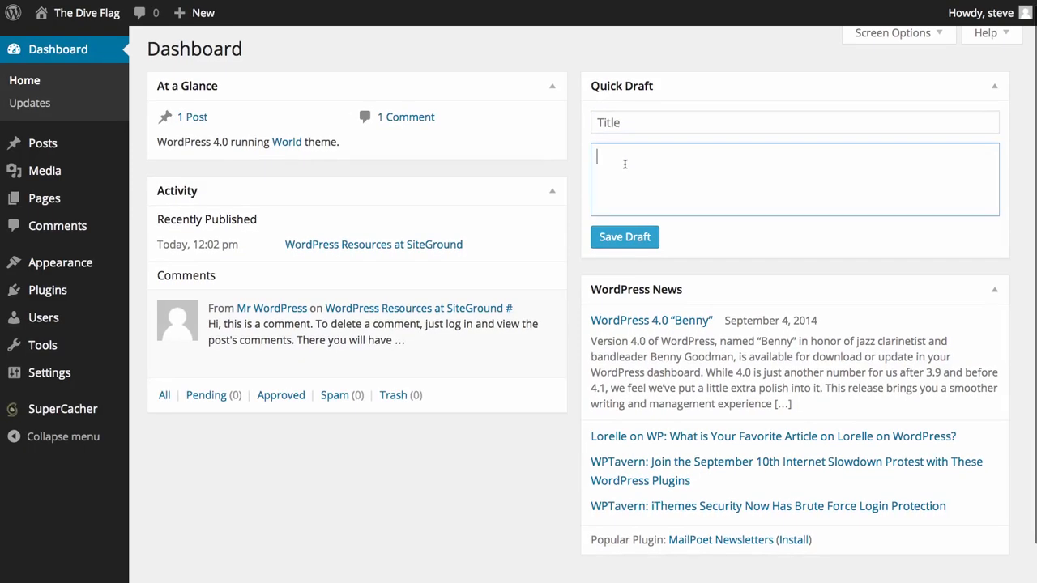
pyautogui.moveTo(669, 233)
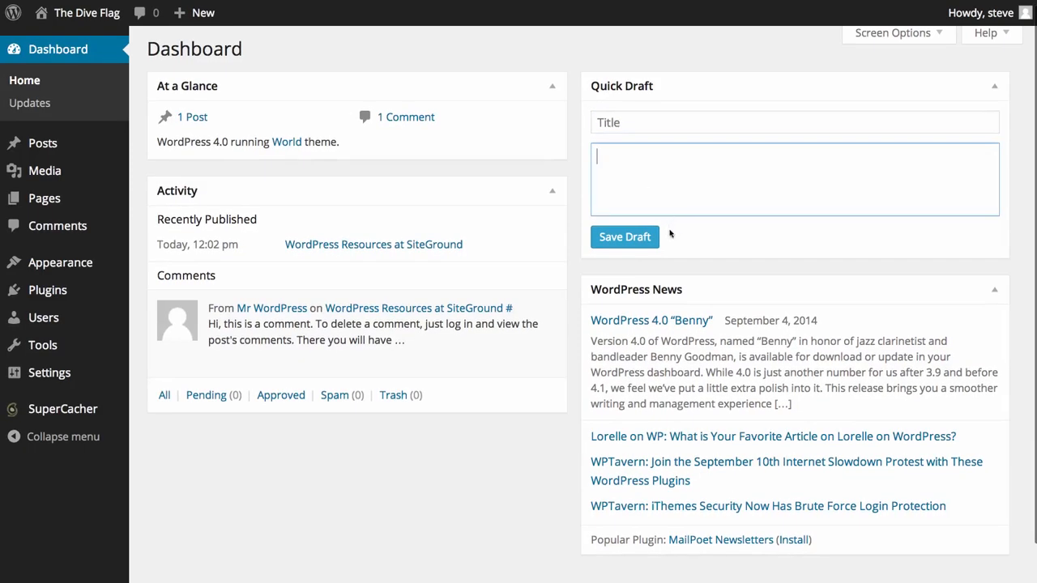
pyautogui.moveTo(134, 146)
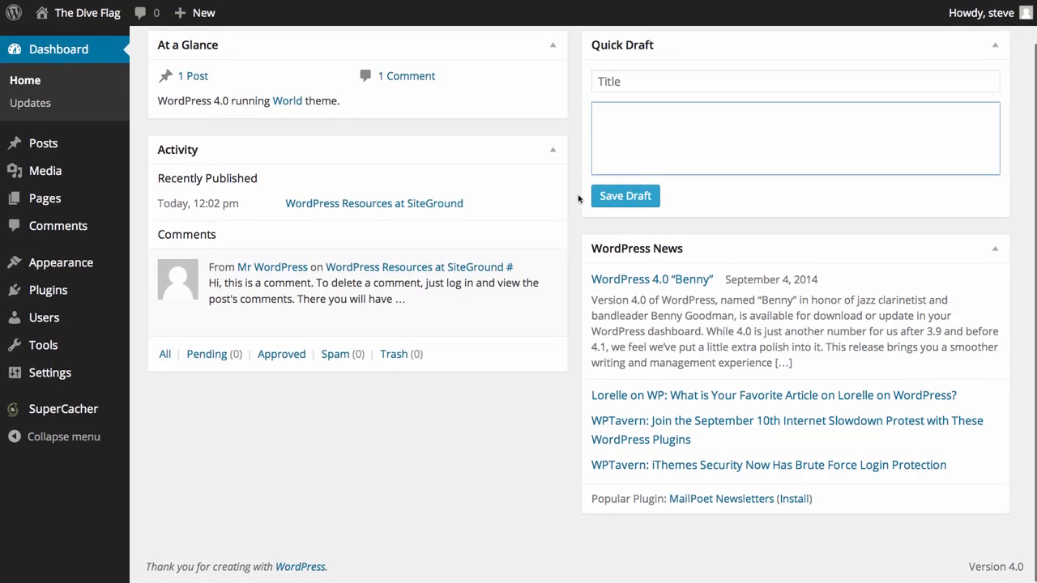
pyautogui.moveTo(980, 250)
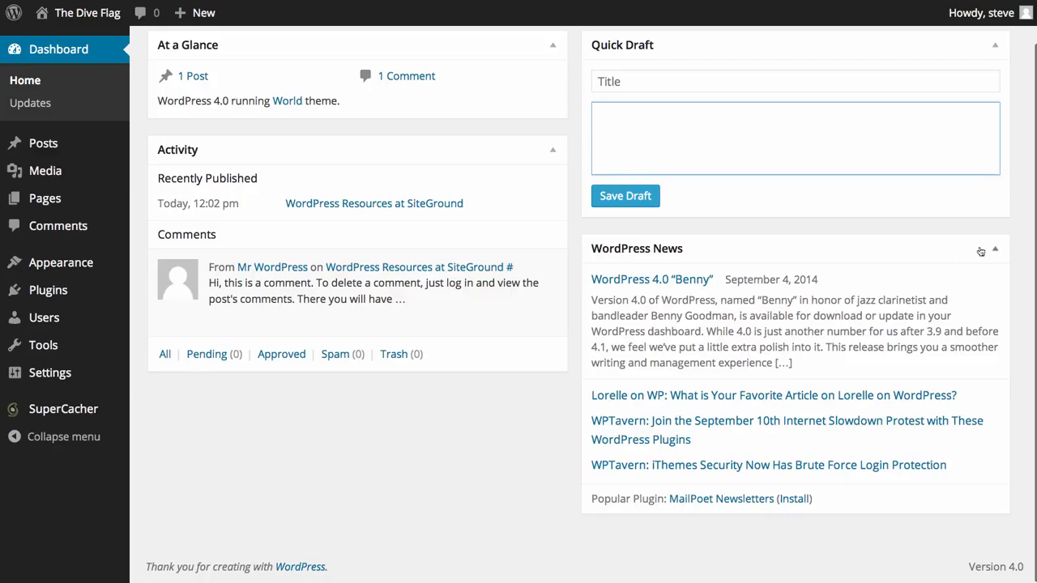
pyautogui.moveTo(1008, 295)
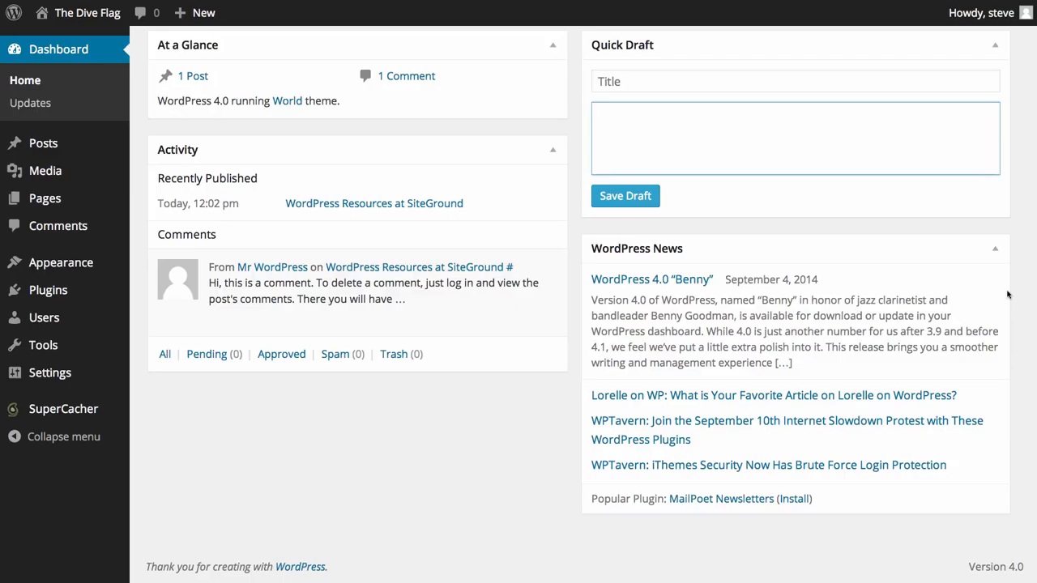
pyautogui.click(794, 138)
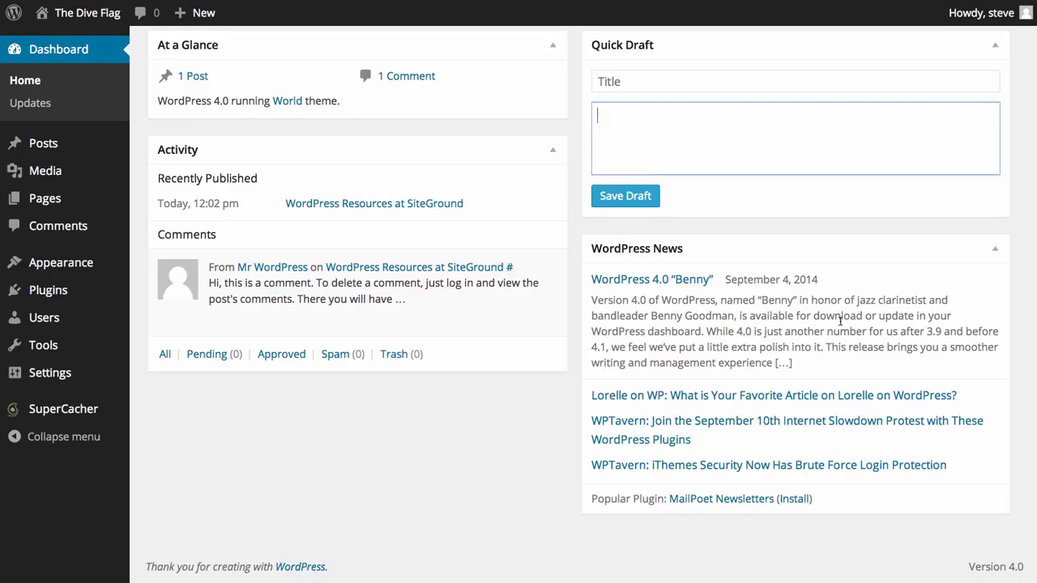
pyautogui.scroll(-3)
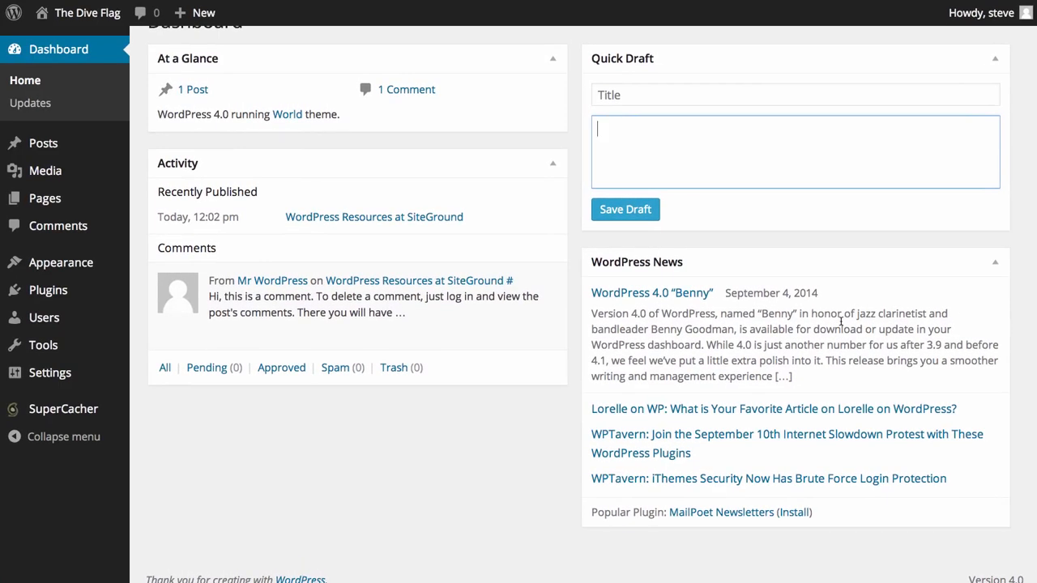
pyautogui.scroll(3)
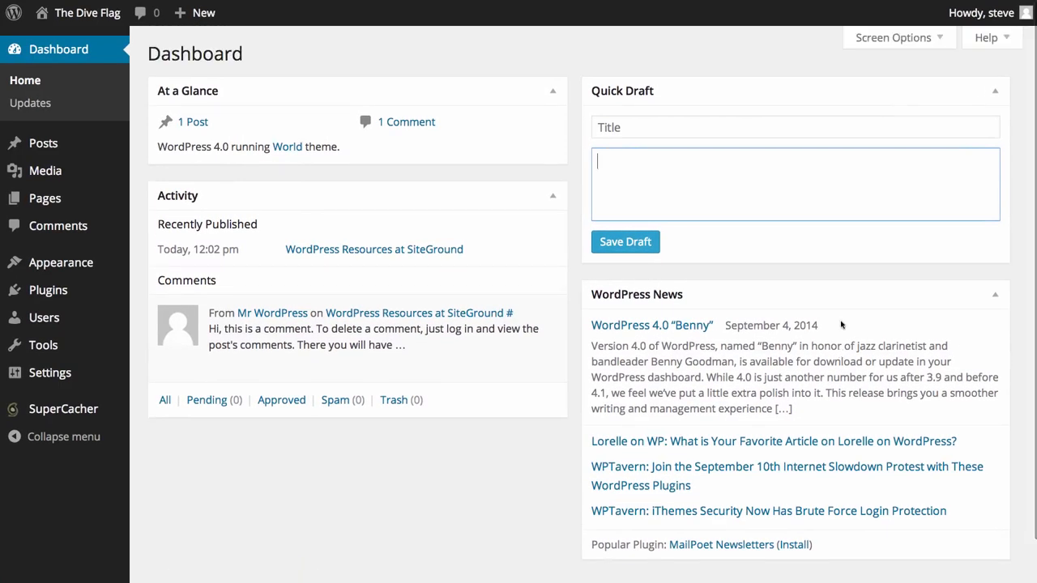